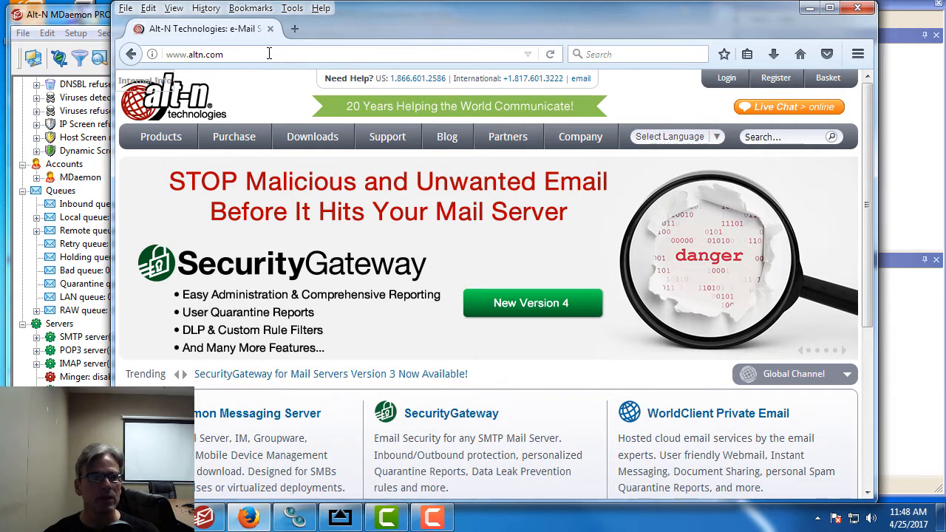
- Go to the Knowledge Base via Support and limit the article search to MDaemon
click(387, 136)
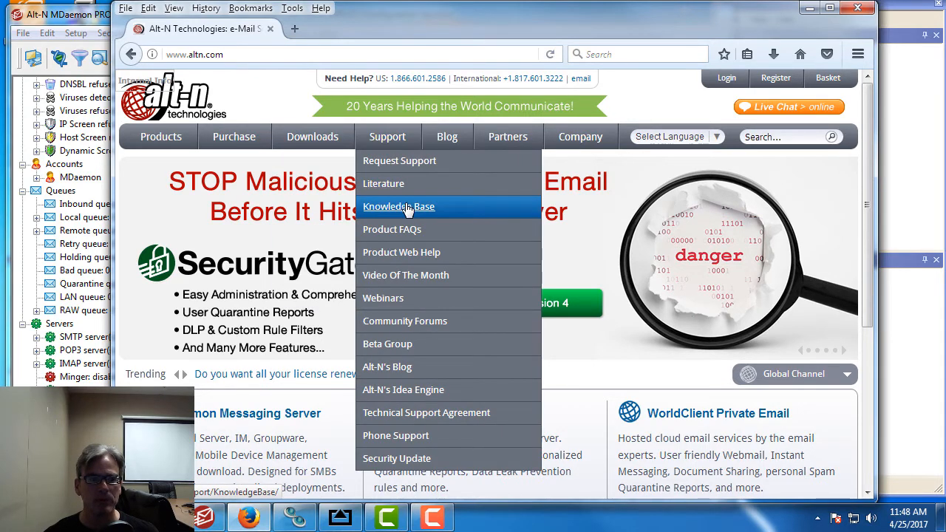
click(399, 207)
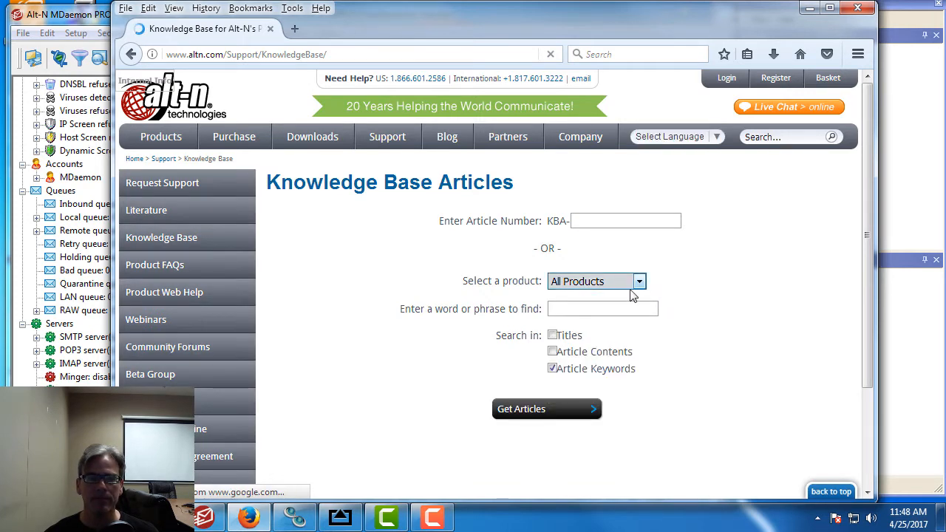
click(595, 281)
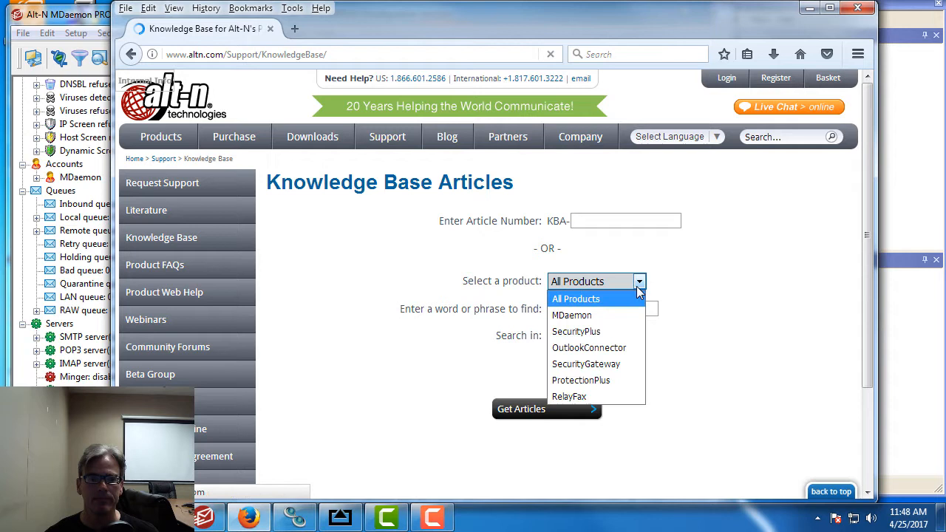
click(570, 314)
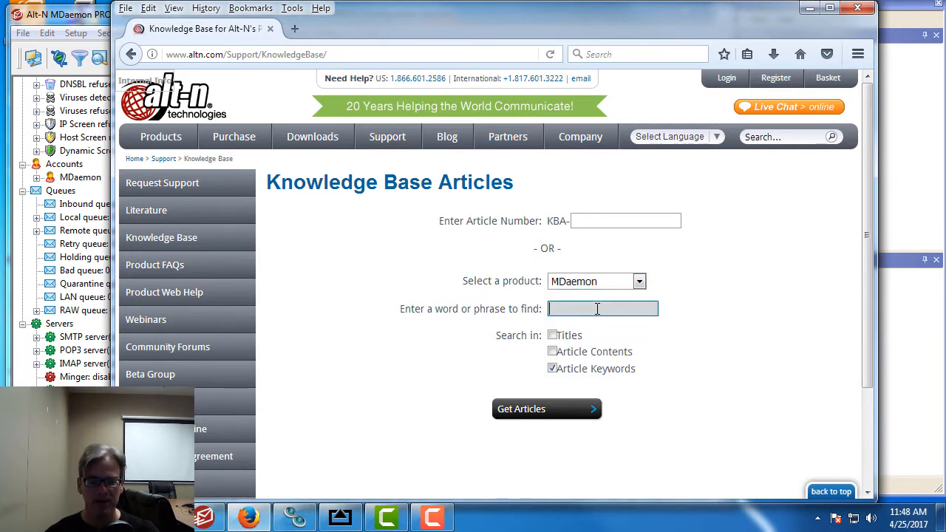
- Search for XMPP articles, listing results 1167 and 1161
text(XMP)
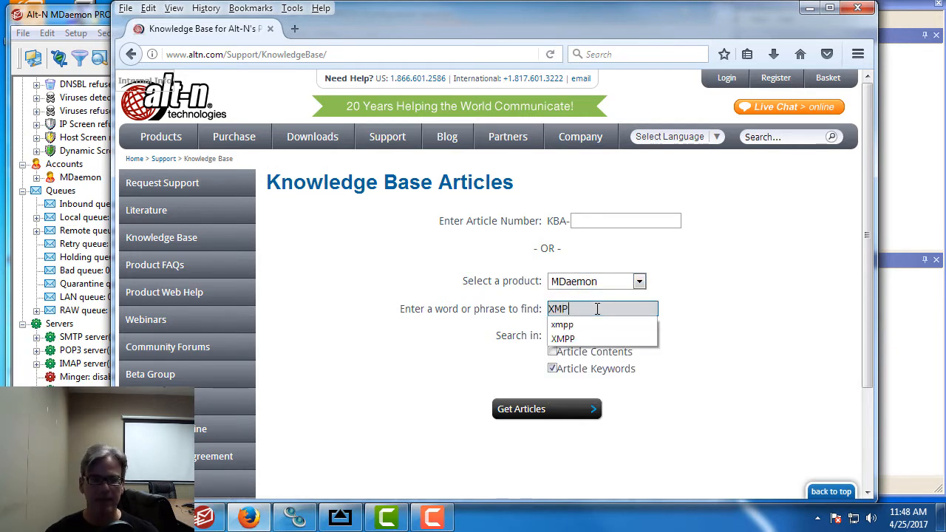
click(561, 337)
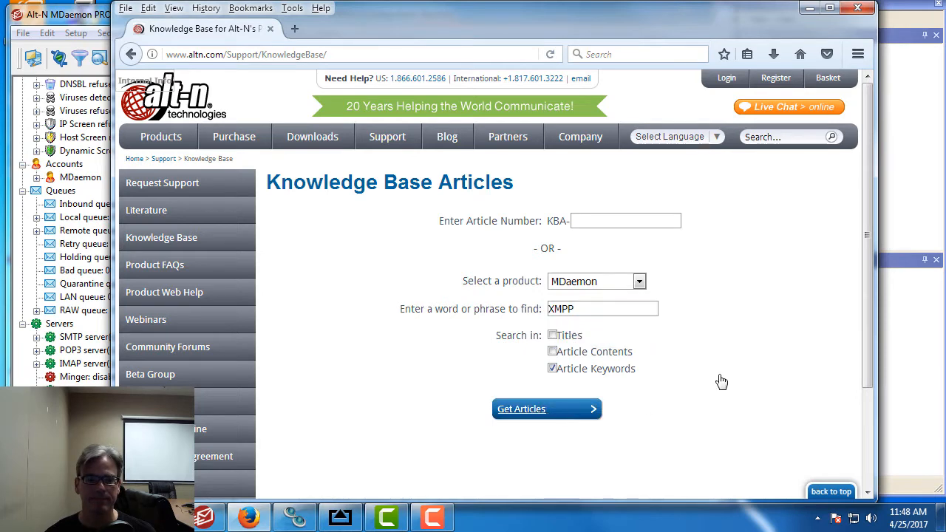
click(547, 407)
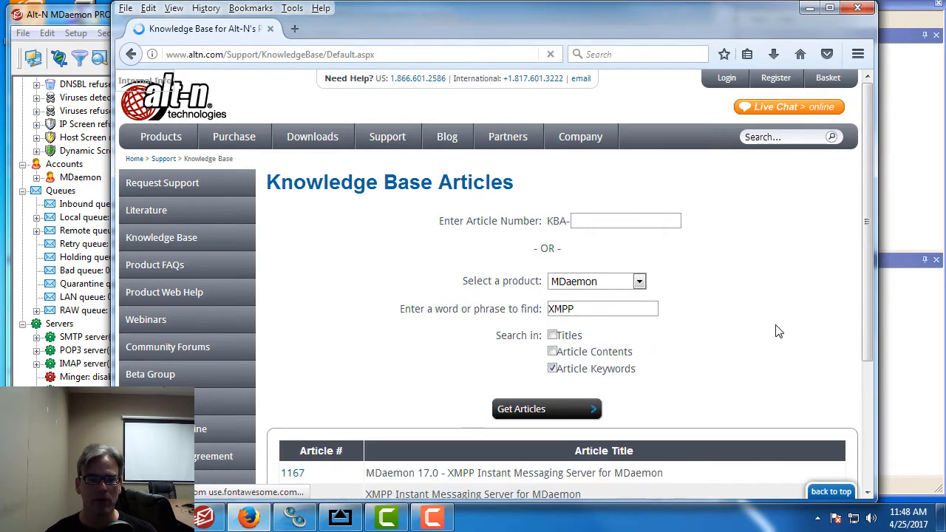
scroll(down, 3)
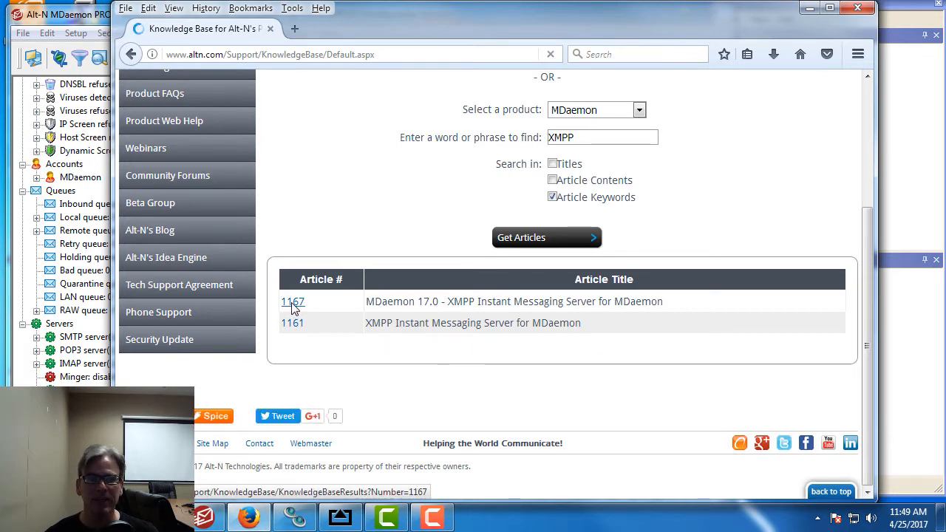
- Read article 1167 on MDaemon 17.0's XMPP Instant Messaging Server
click(292, 302)
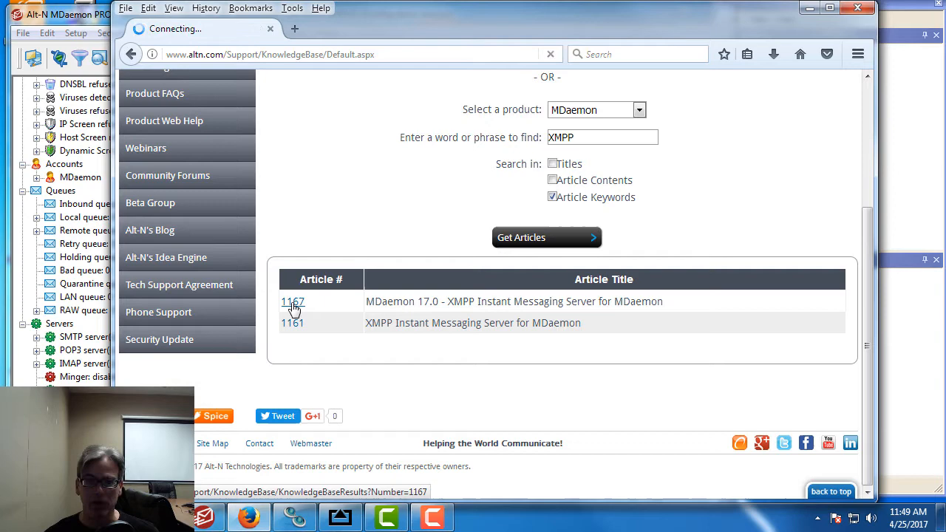
click(292, 301)
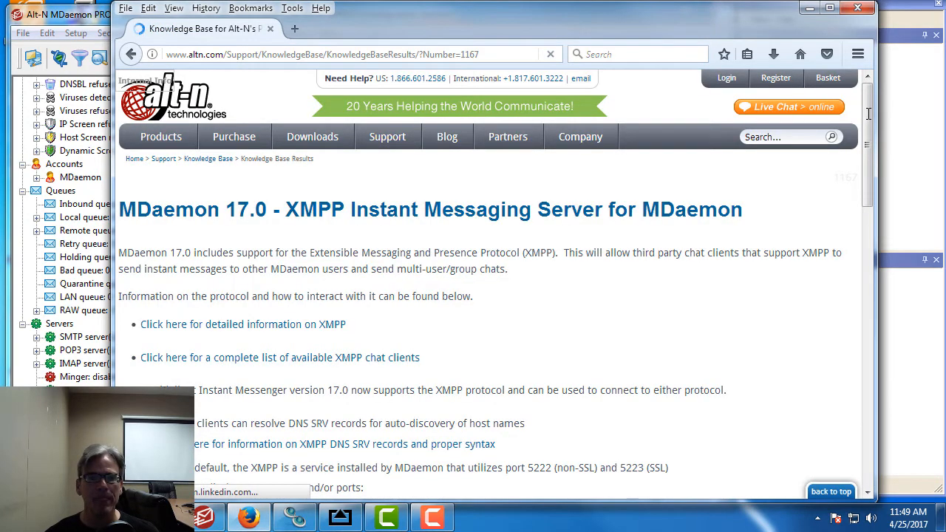
scroll(down, 3)
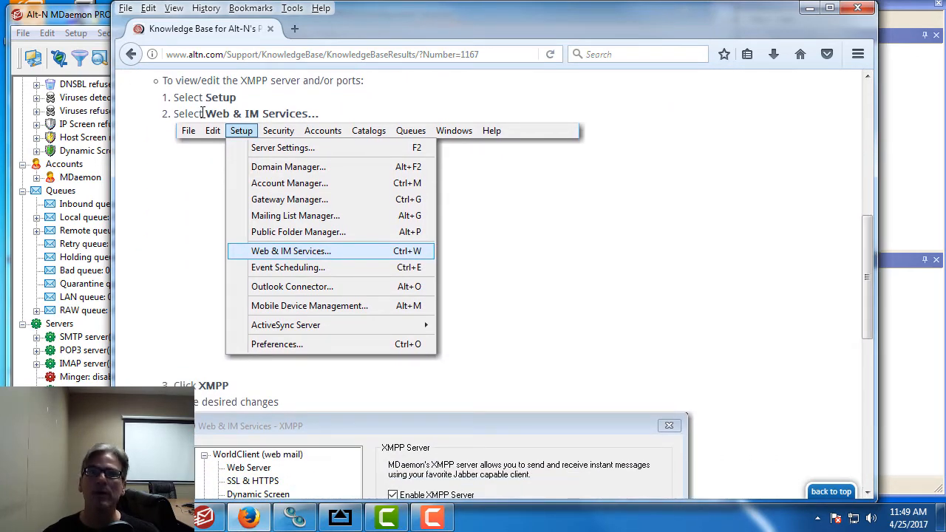
mouse_move(301, 220)
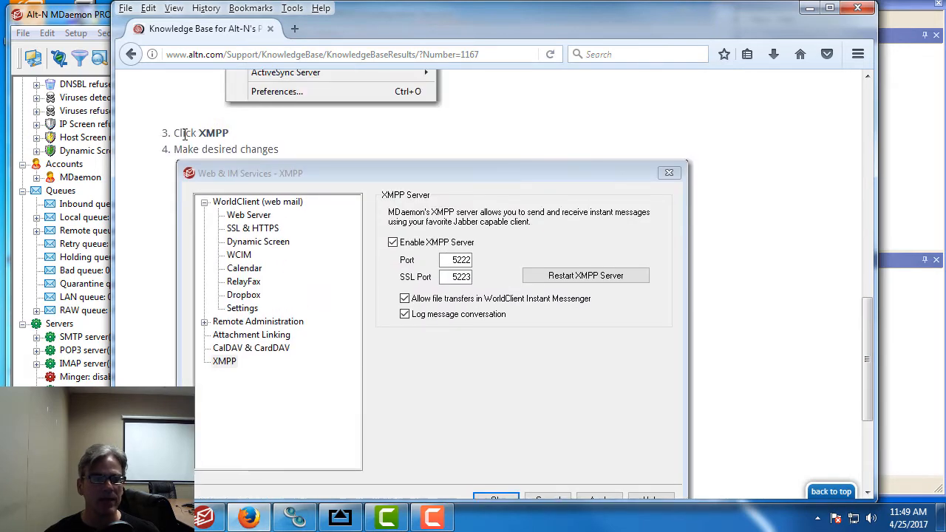
mouse_move(851, 139)
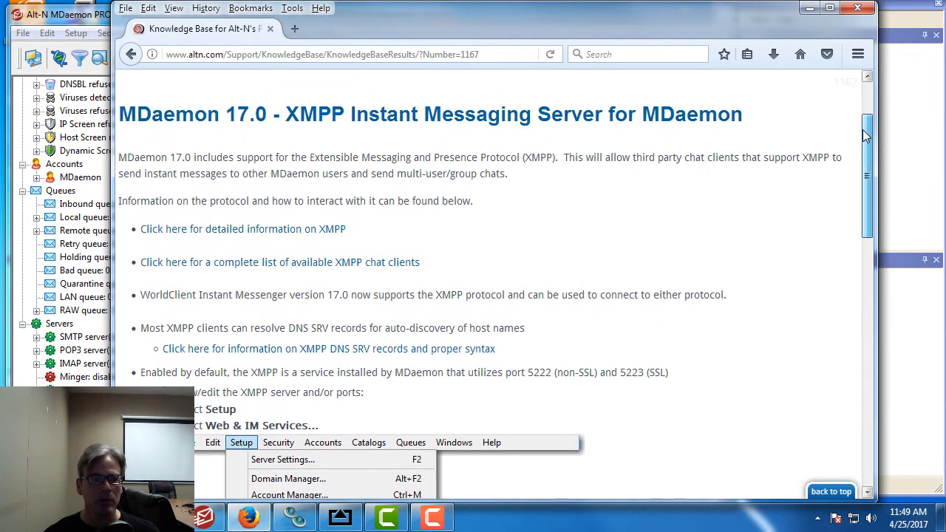
mouse_move(342, 272)
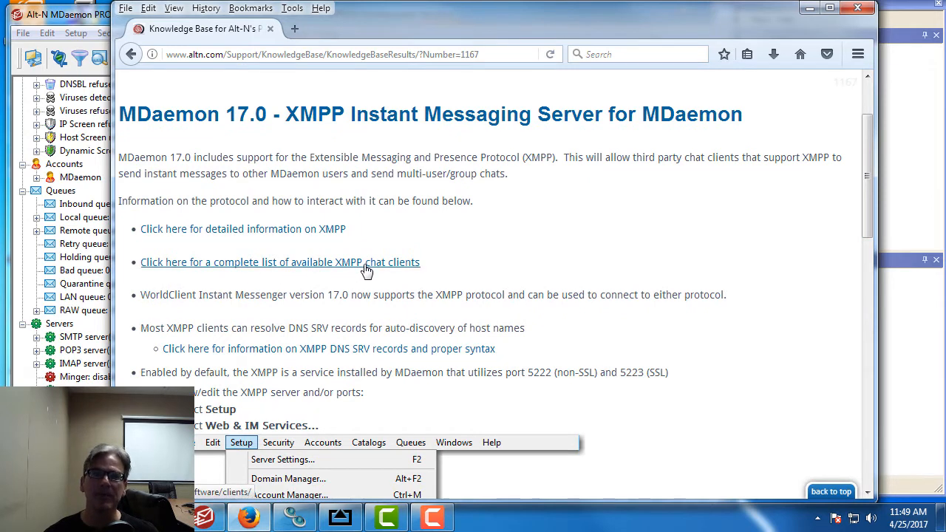
- View xmpp.org's full XMPP Clients table of projects and supported platforms
click(279, 262)
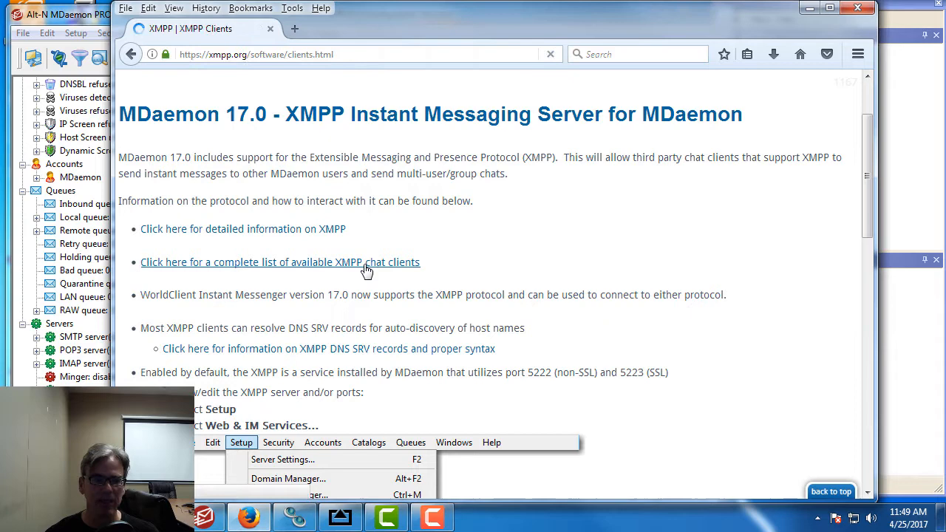
click(281, 262)
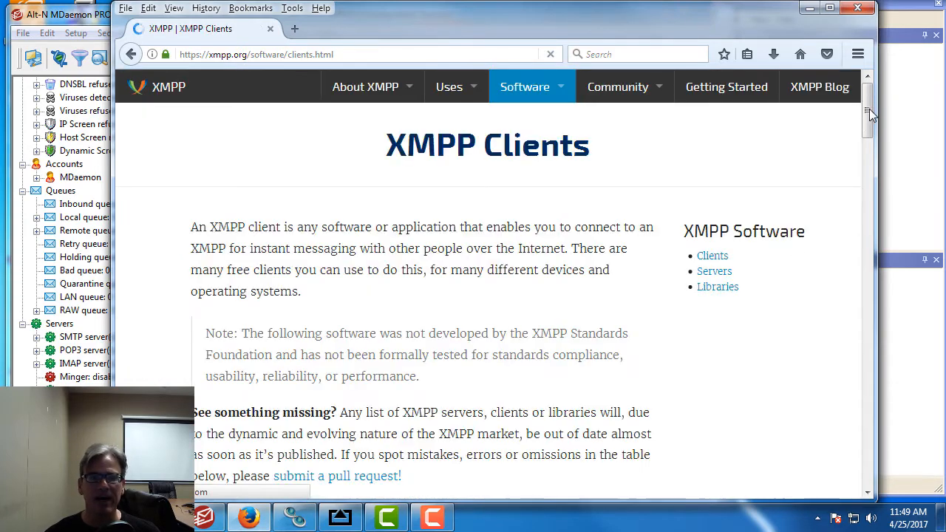
scroll(down, 3)
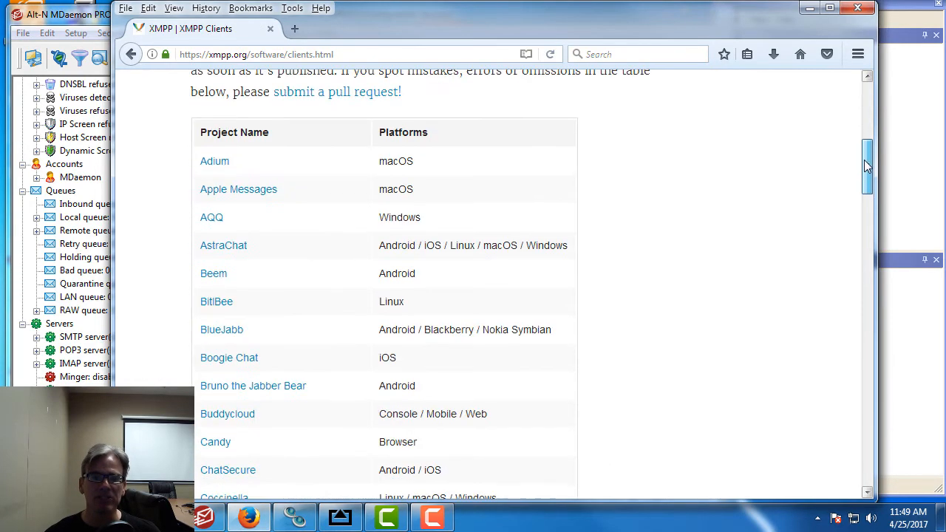
scroll(down, 3)
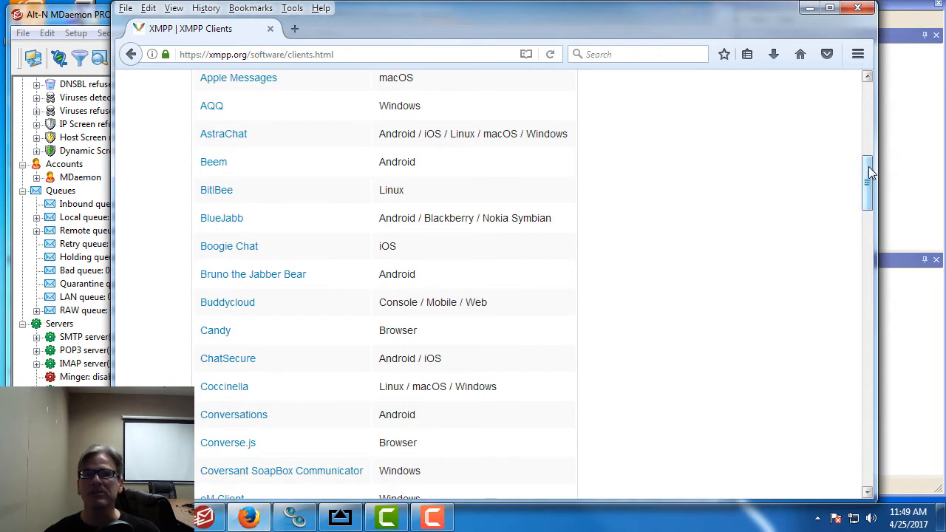
mouse_move(875, 172)
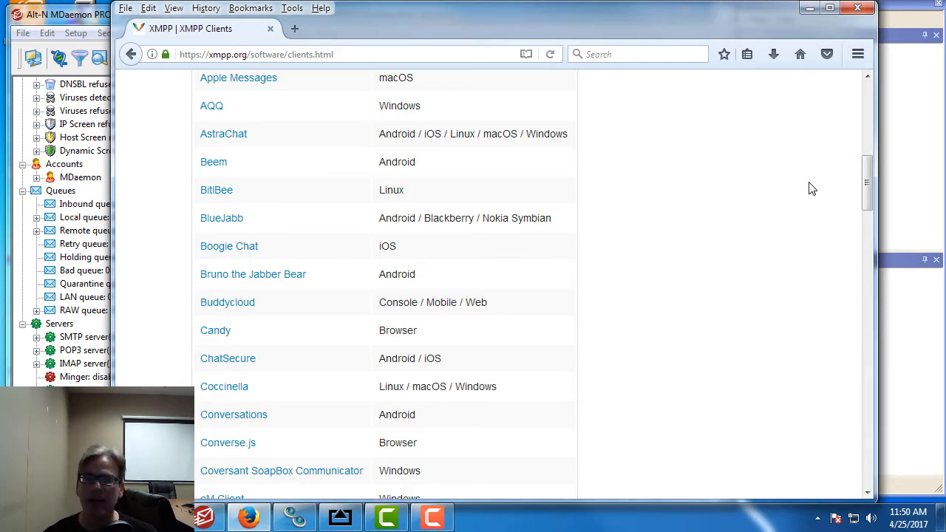
mouse_move(396, 301)
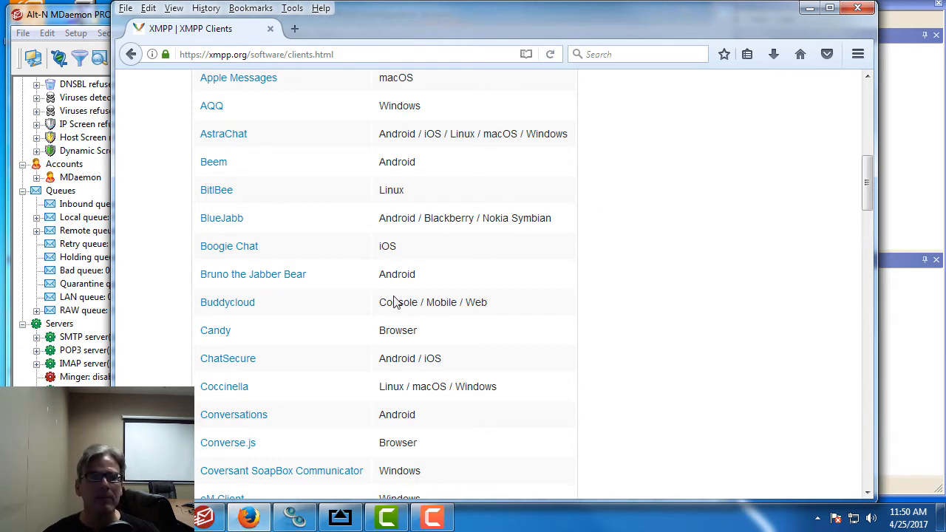
mouse_move(384, 159)
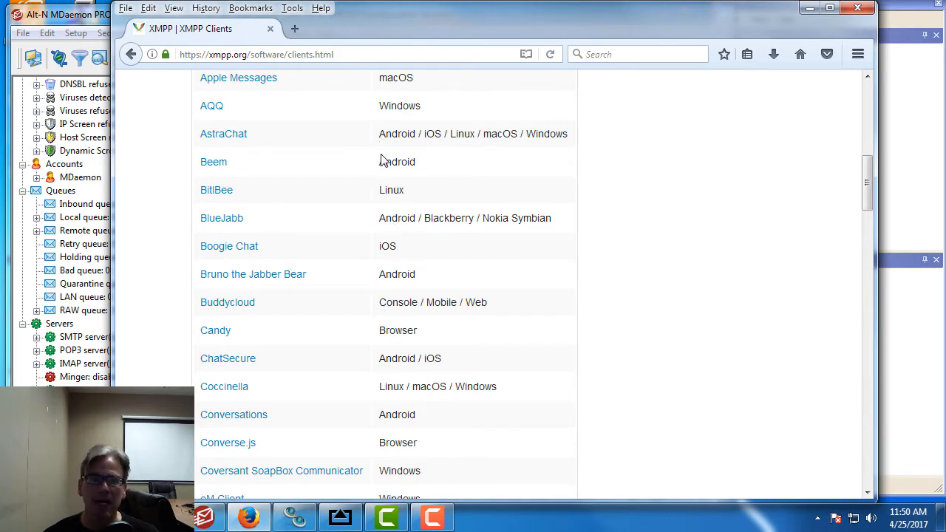
mouse_move(393, 301)
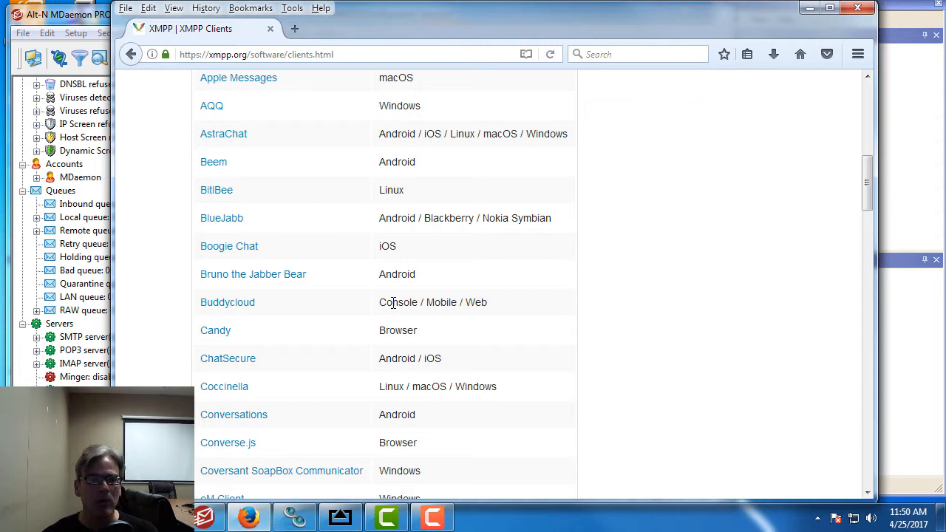
mouse_move(372, 313)
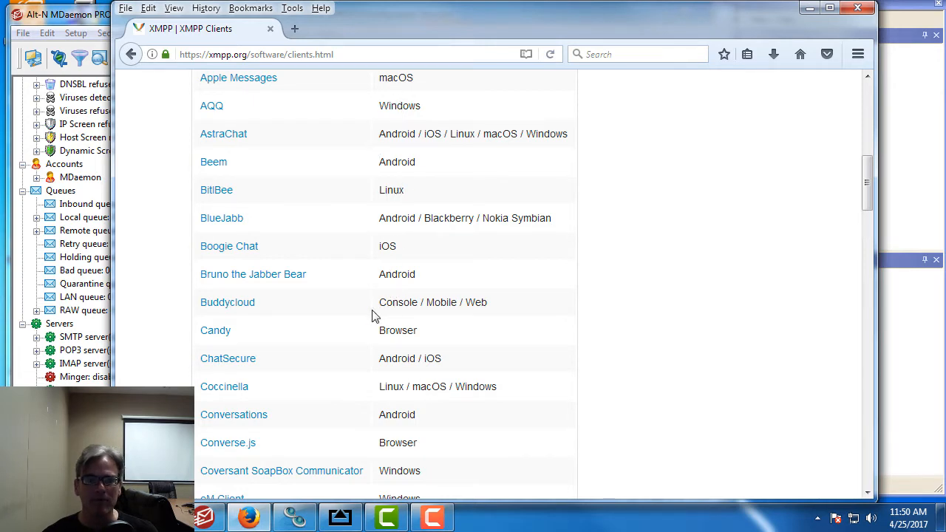
mouse_move(212, 292)
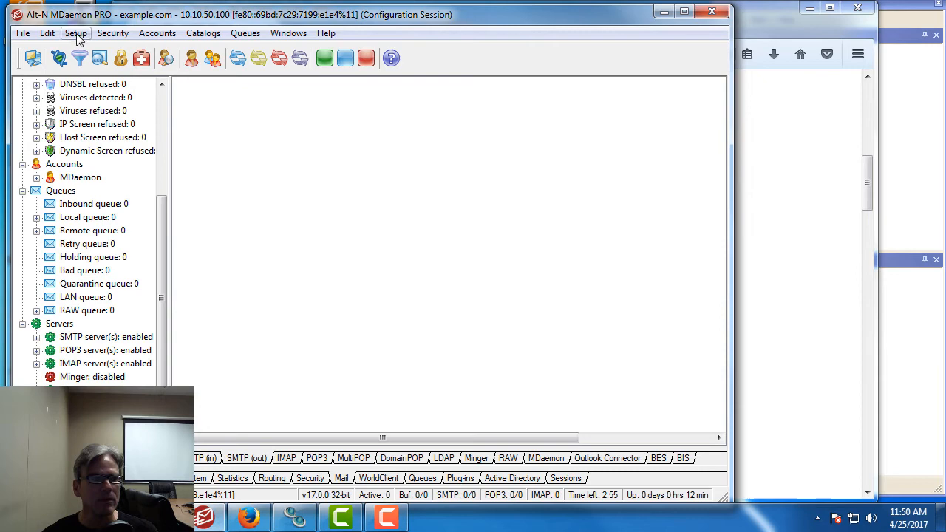
- Verify in Web & IM Services that the XMPP server is enabled on ports 5222 and SSL 5223
click(77, 32)
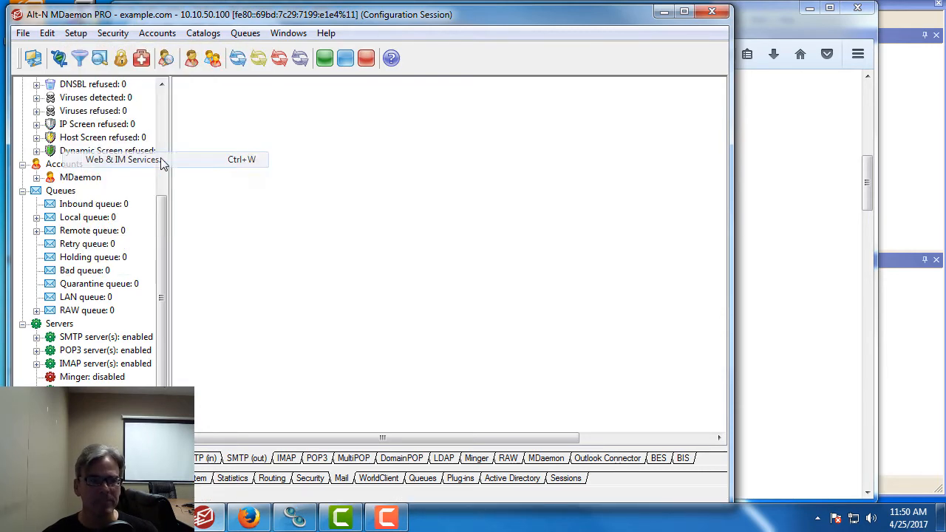
click(124, 159)
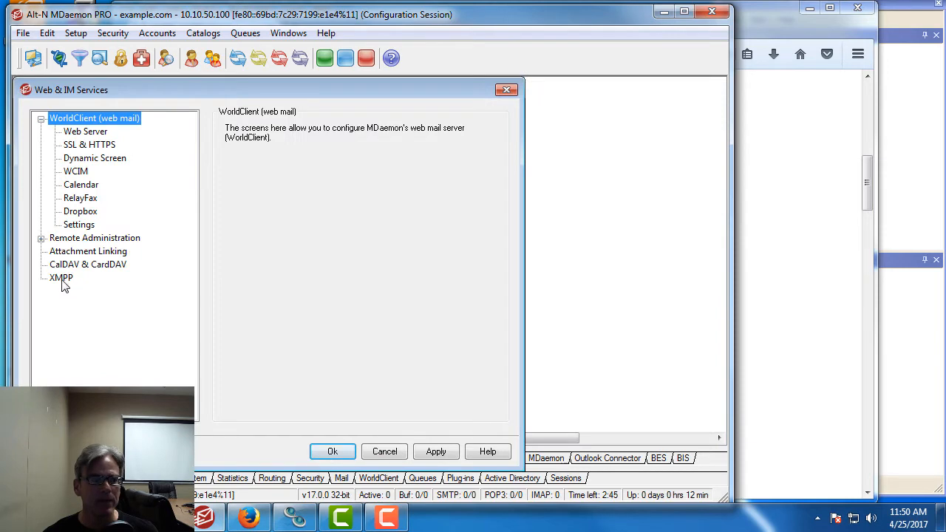
click(62, 278)
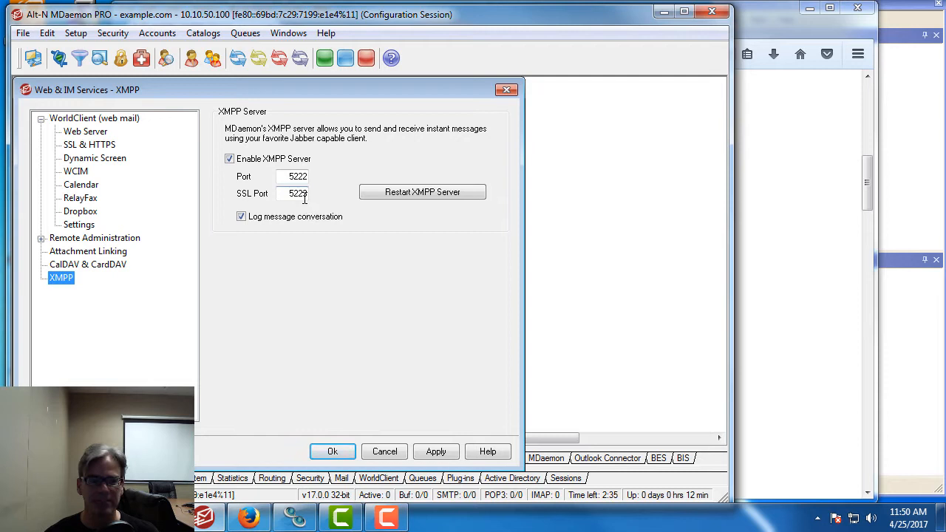
text(5223)
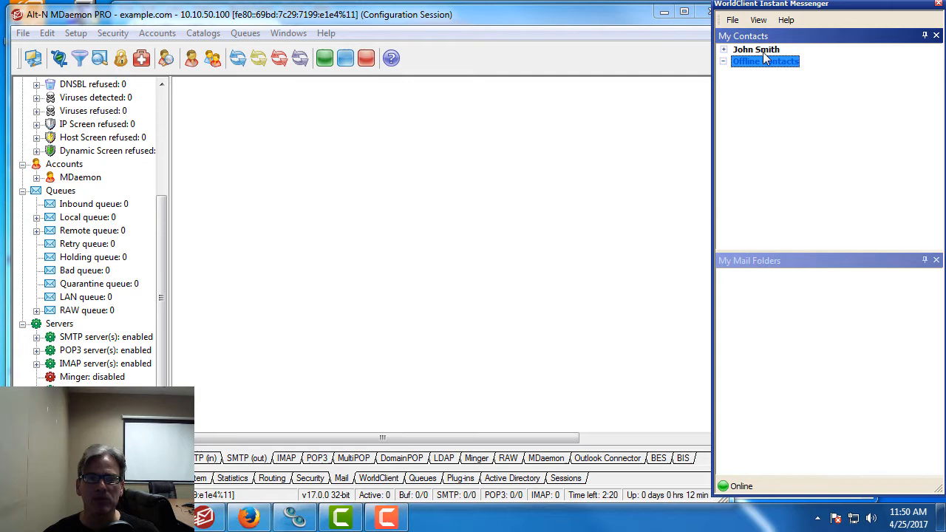
- Confirm the John Smith connection in Preferences uses mail.example.com port 5222 and save it
click(731, 21)
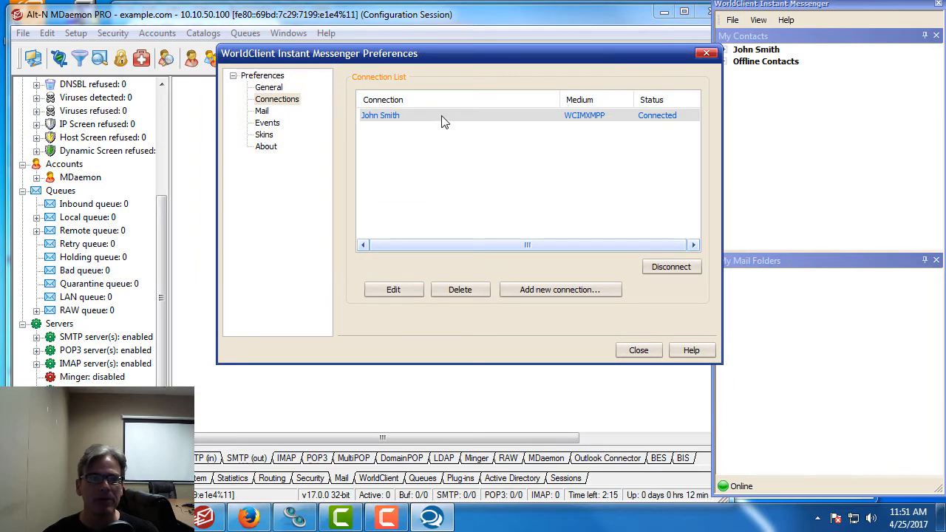
mouse_move(423, 219)
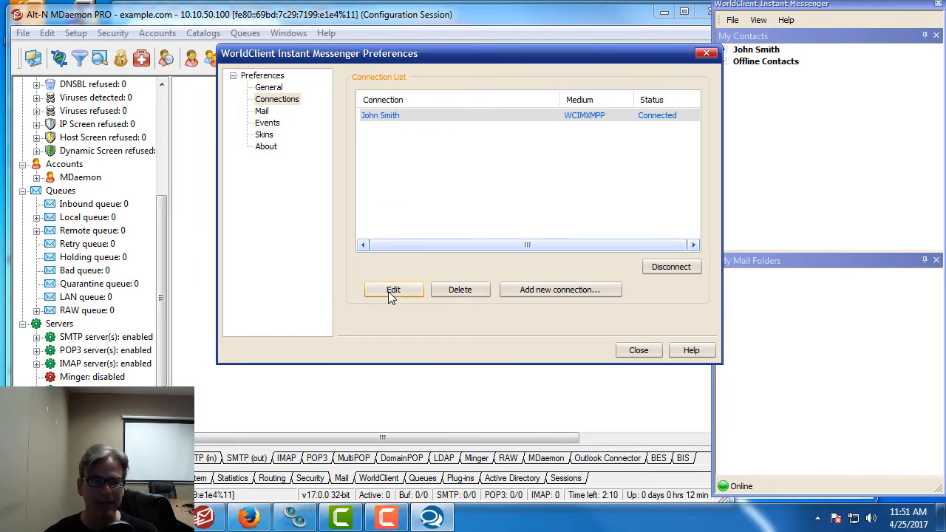
click(393, 289)
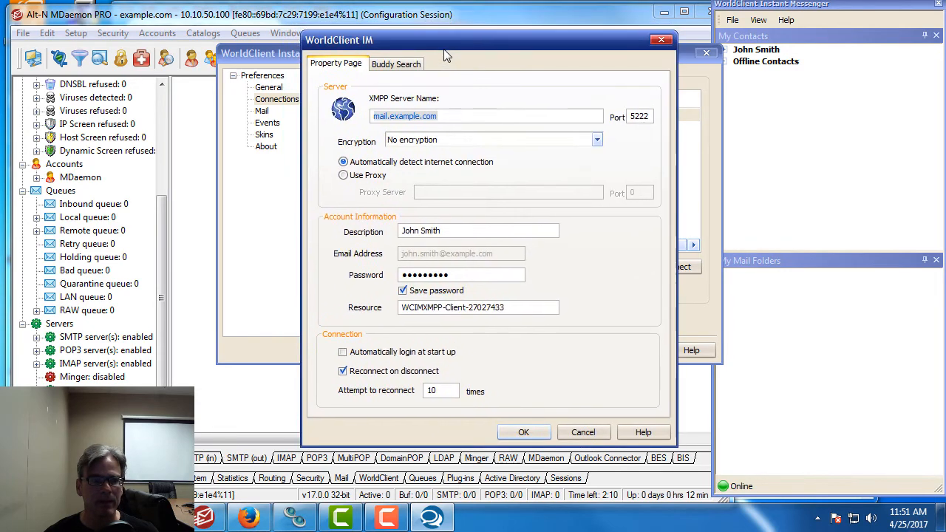
click(451, 115)
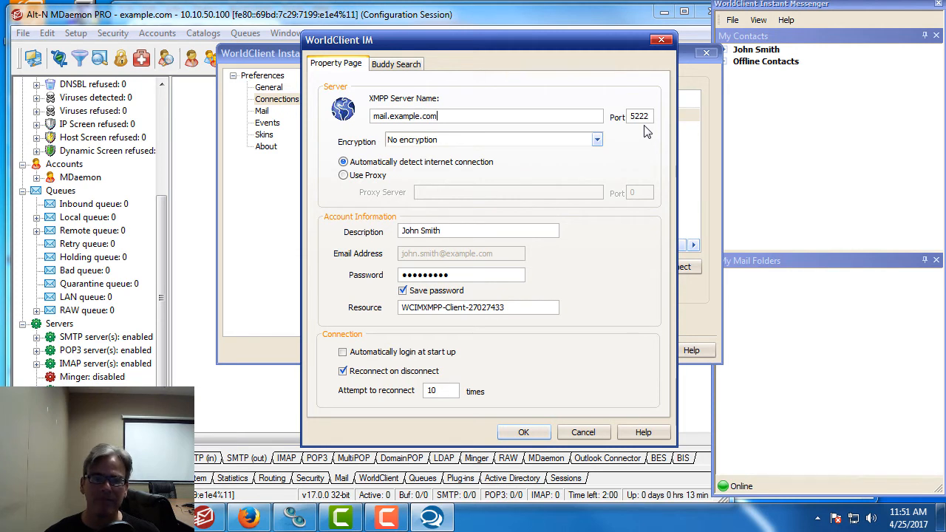
click(597, 139)
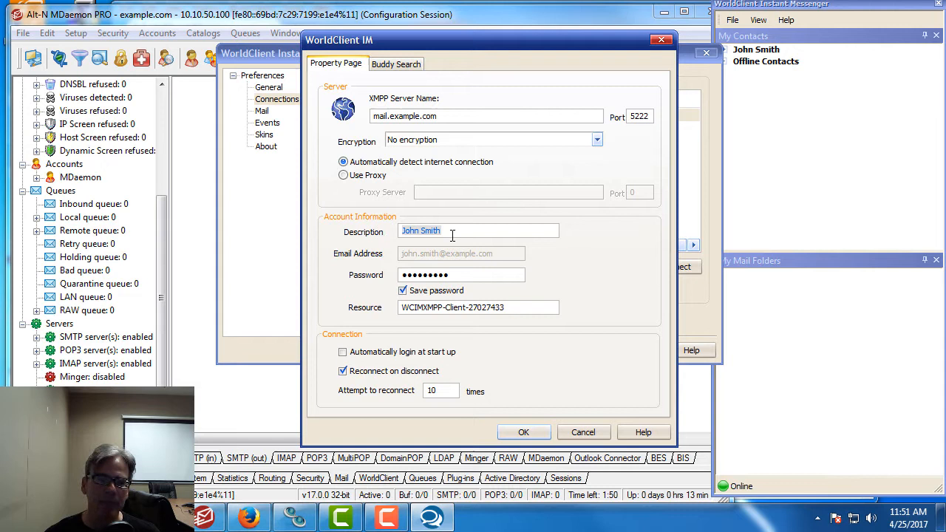
click(479, 231)
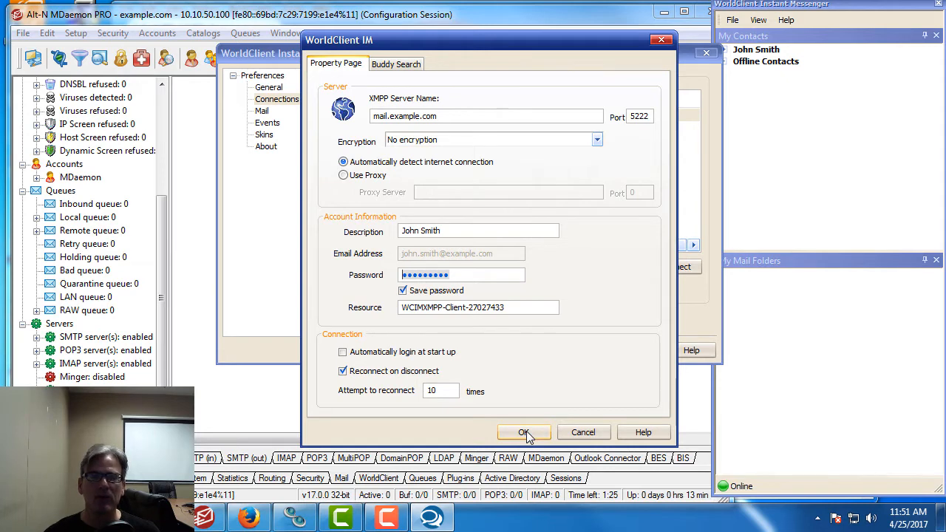
click(523, 431)
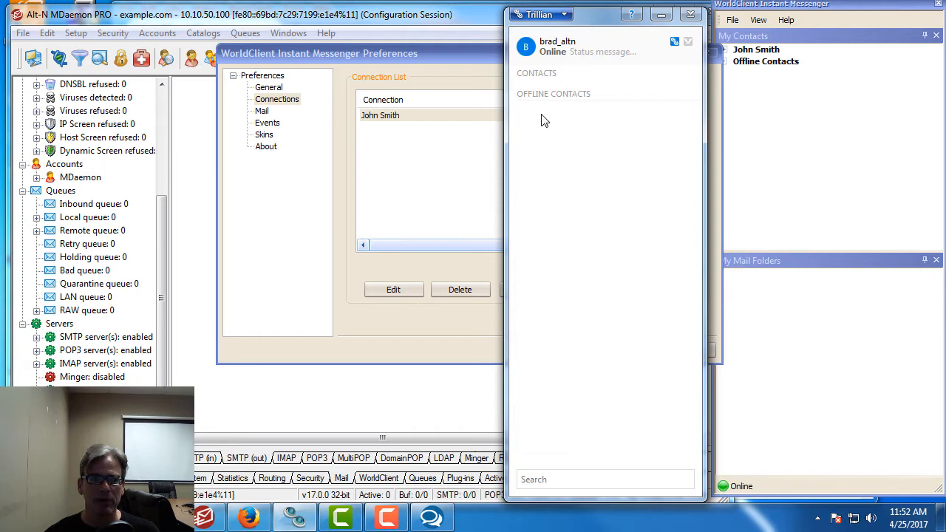
- Start a new Jabber/XMPP account from Trillian's Manage Accounts
click(685, 41)
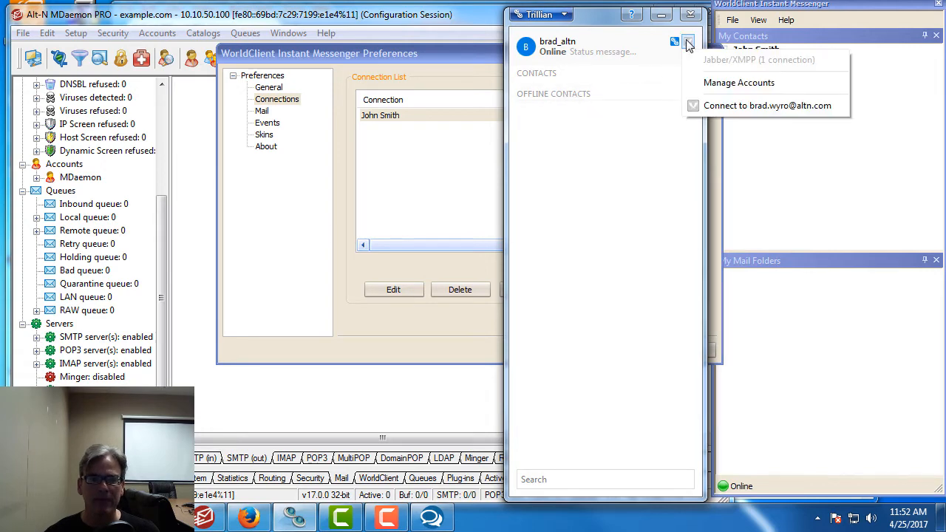
click(739, 83)
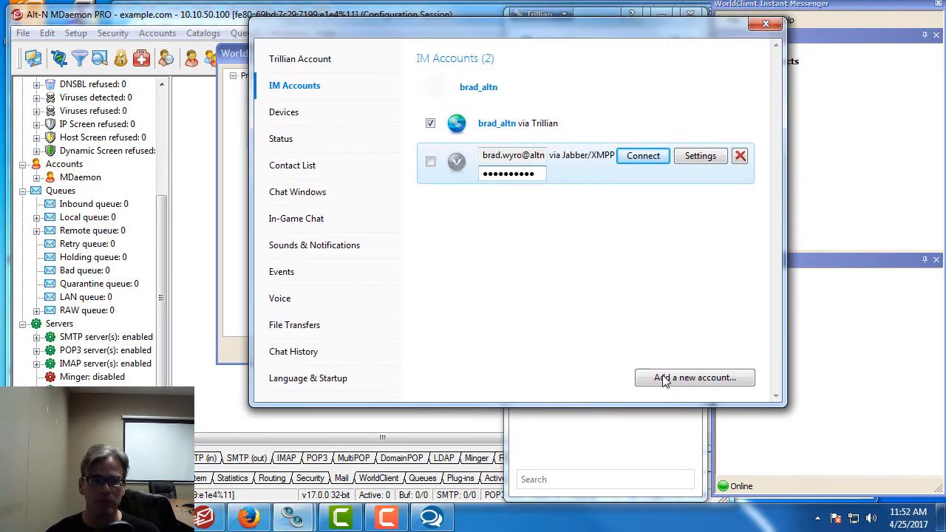
click(692, 379)
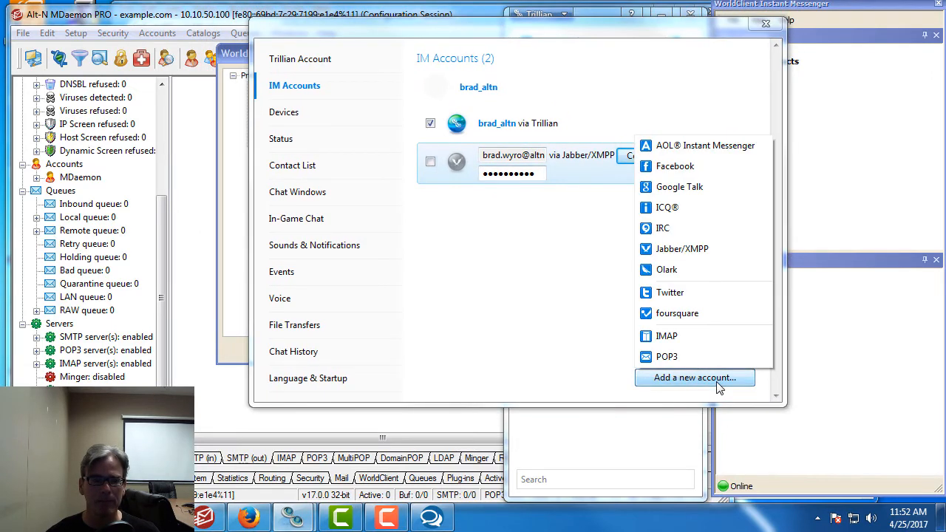
mouse_move(709, 248)
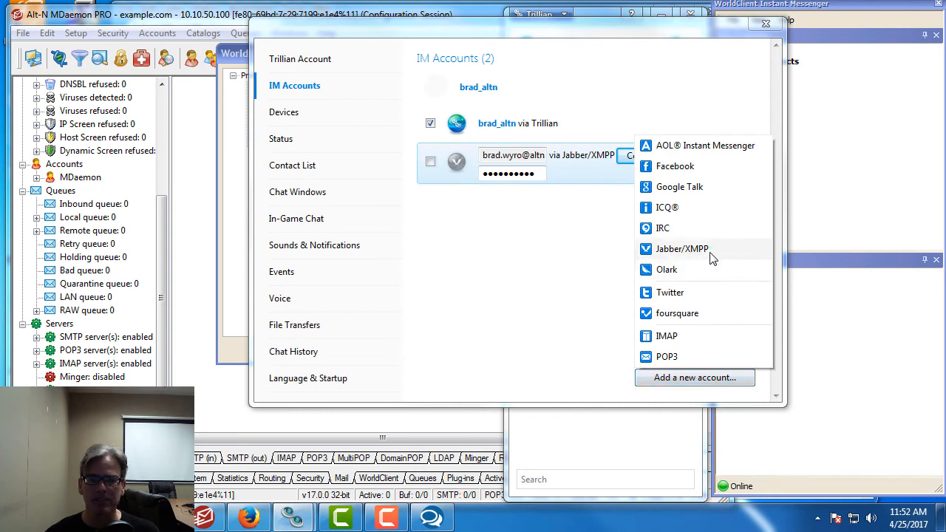
click(682, 249)
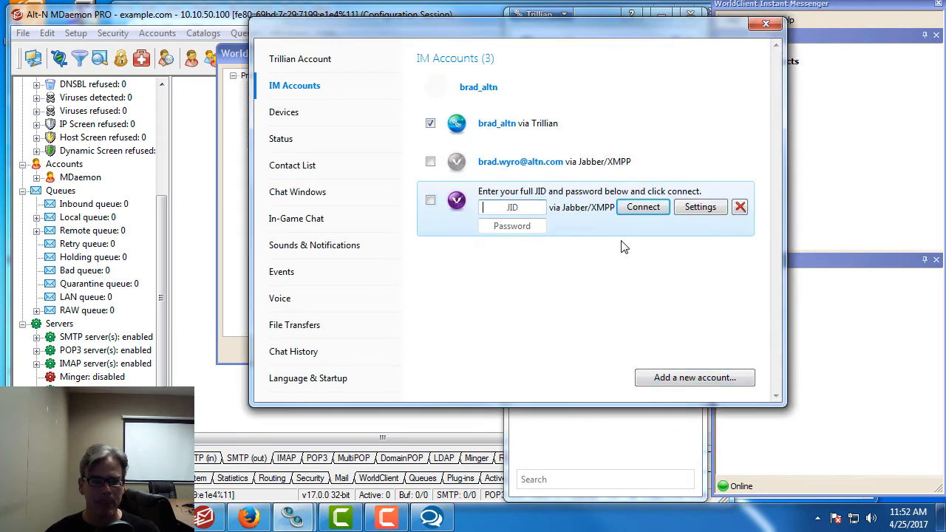
text(f)
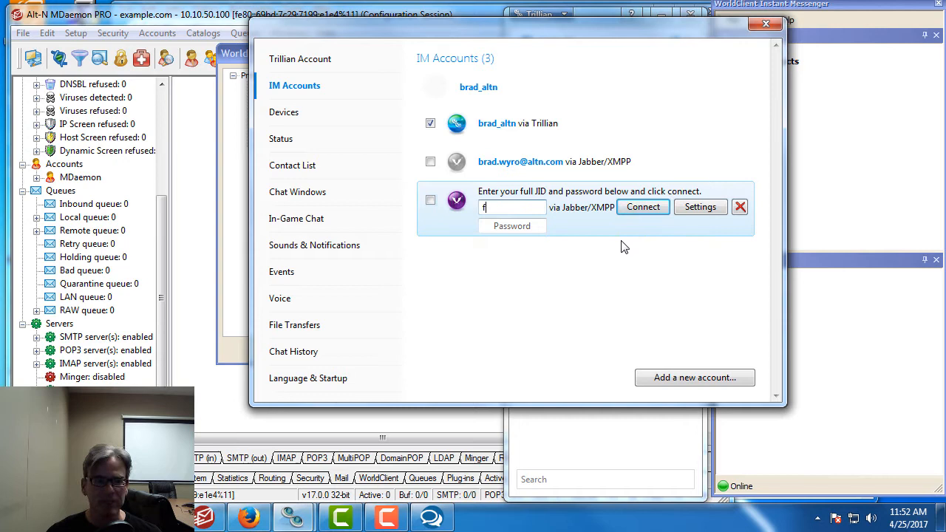
text(rank.thomas@)
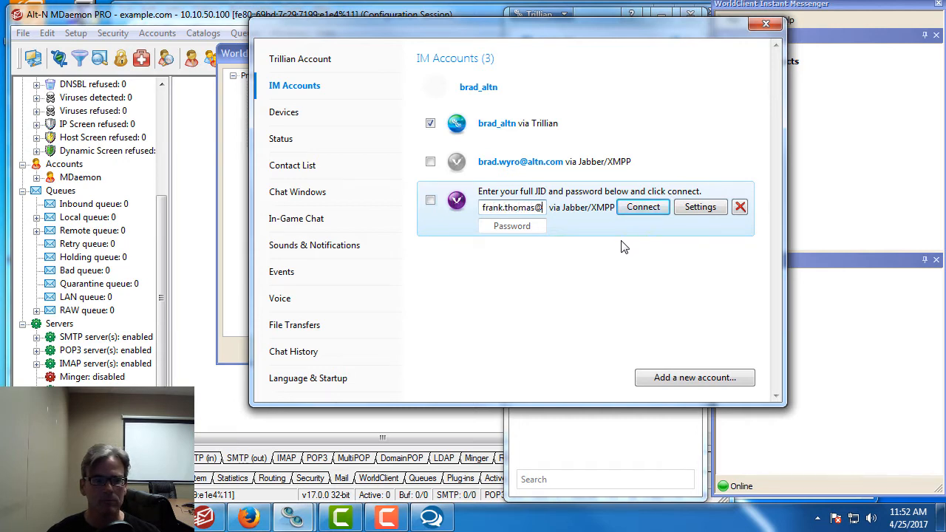
text(as@example.com)
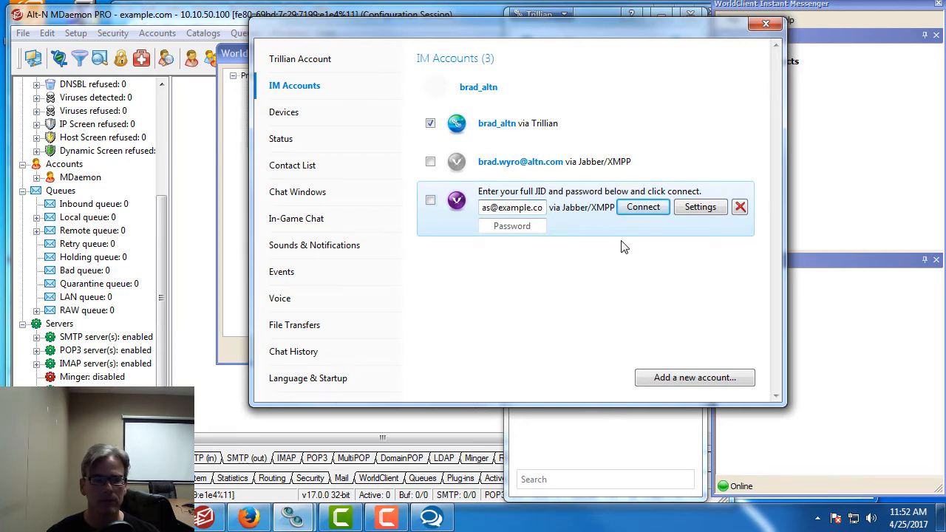
text(••••)
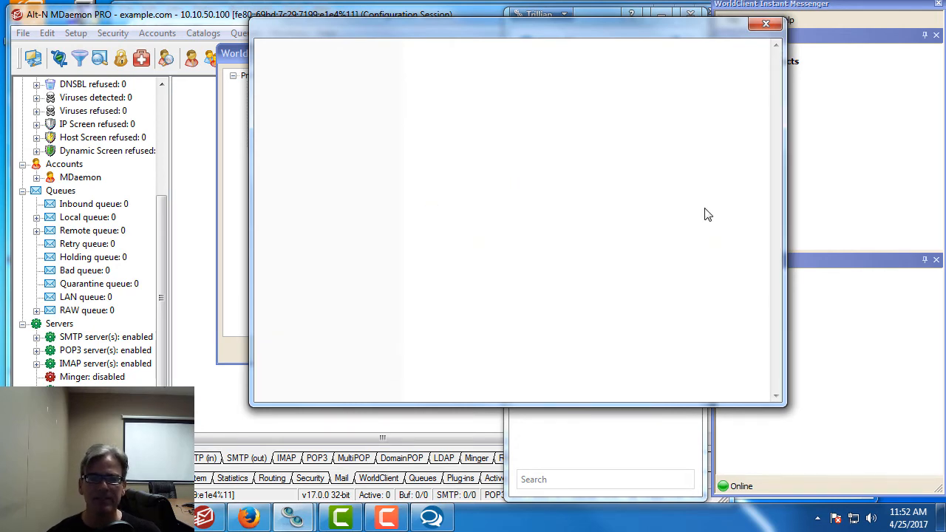
click(292, 112)
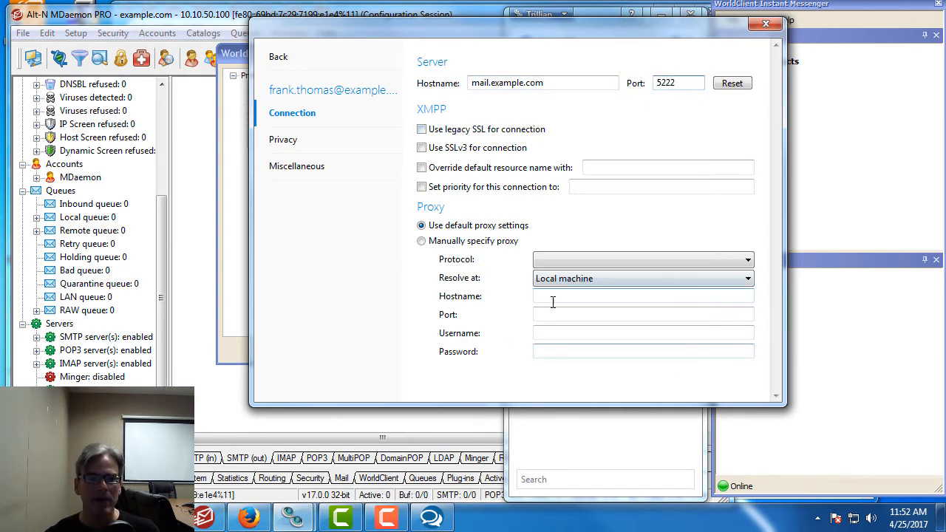
click(278, 56)
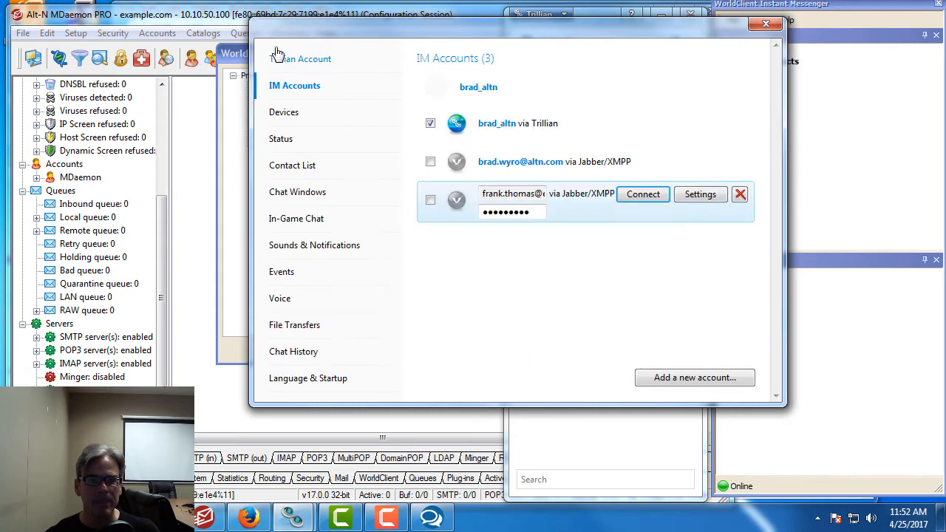
click(641, 193)
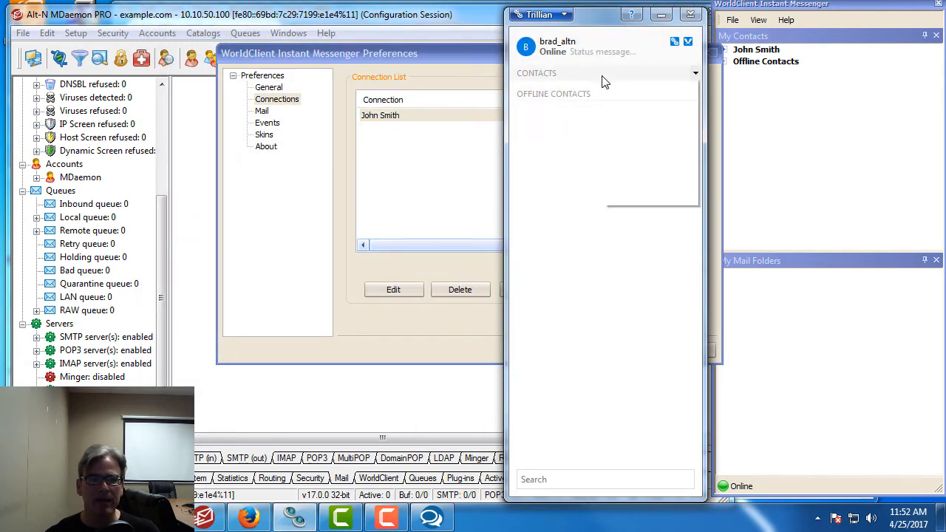
click(693, 72)
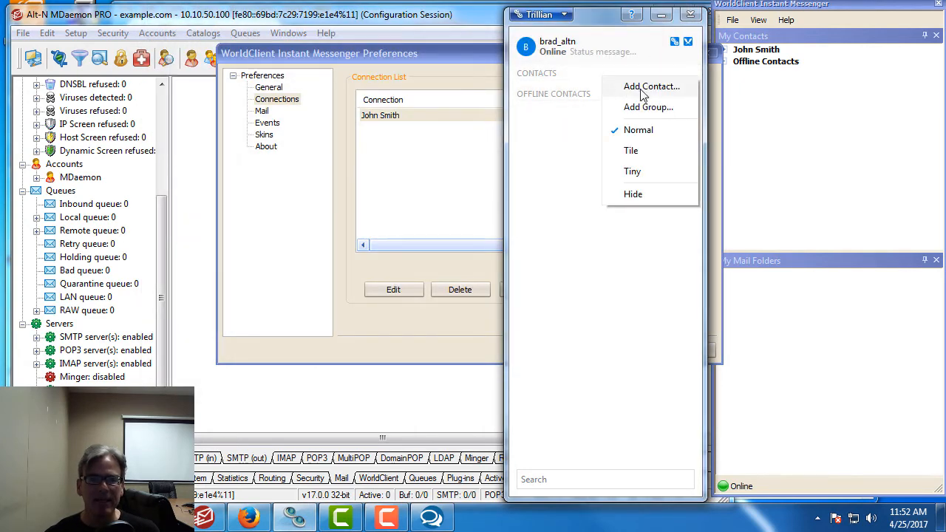
click(650, 86)
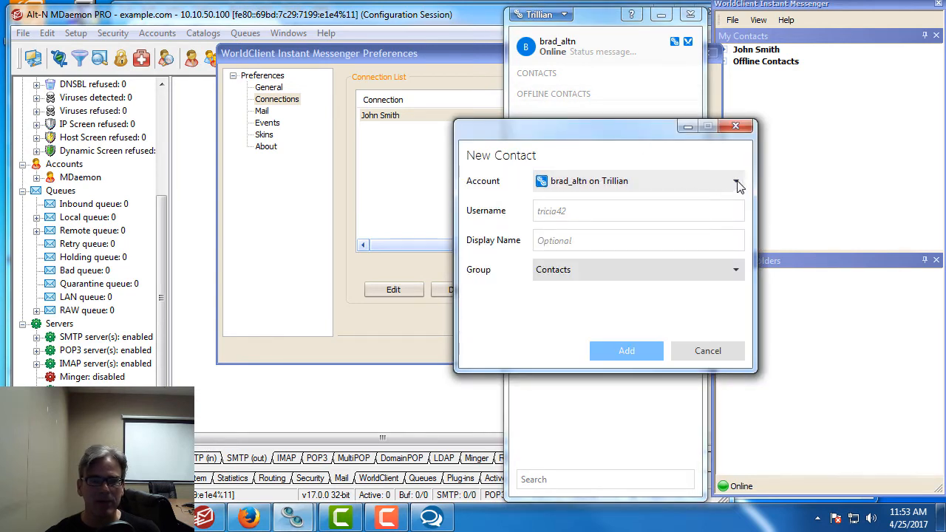
click(736, 180)
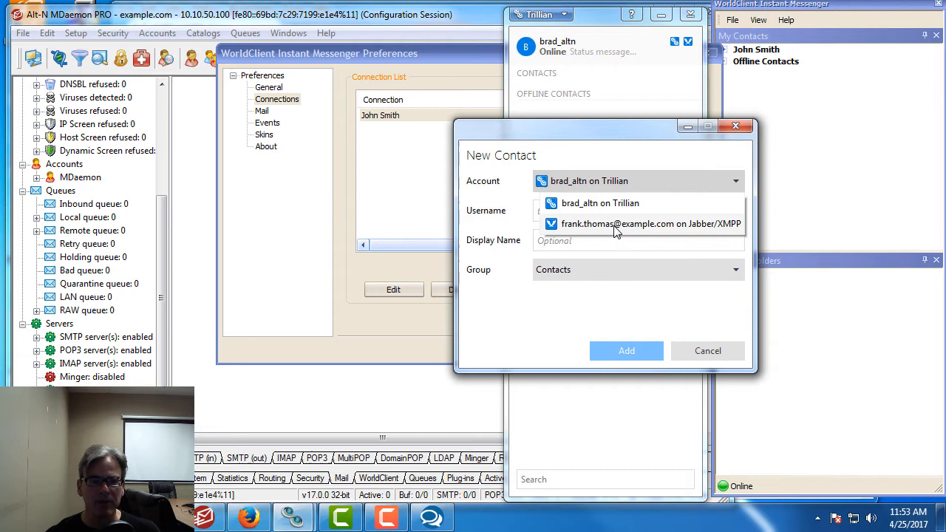
click(651, 223)
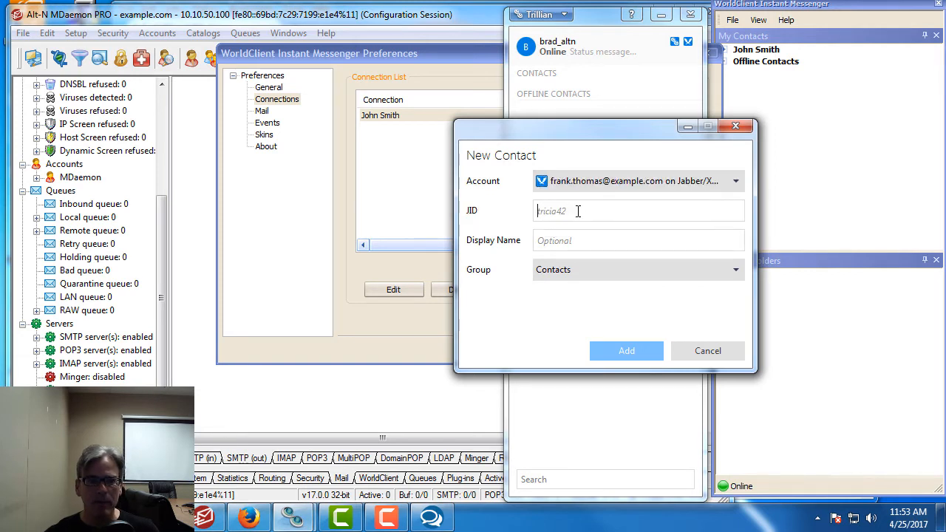
text(john.s)
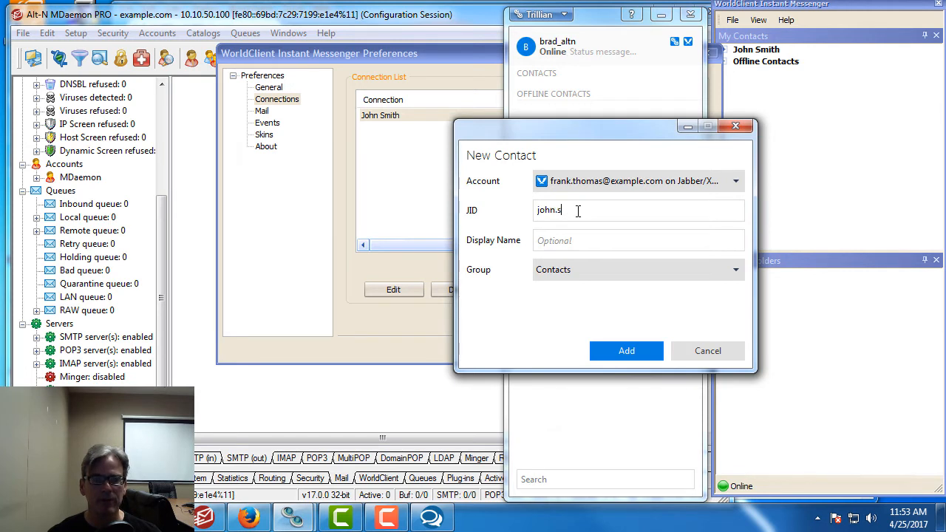
text(mith@example.com)
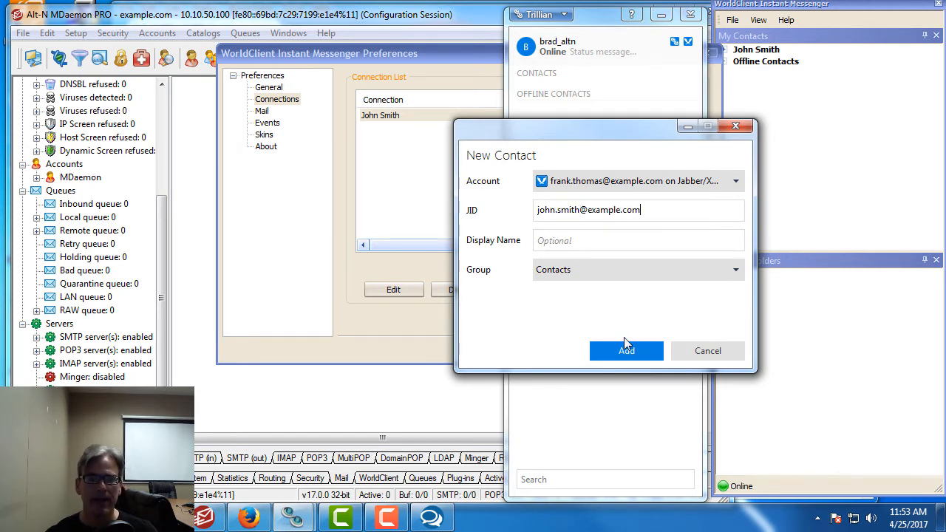
click(627, 350)
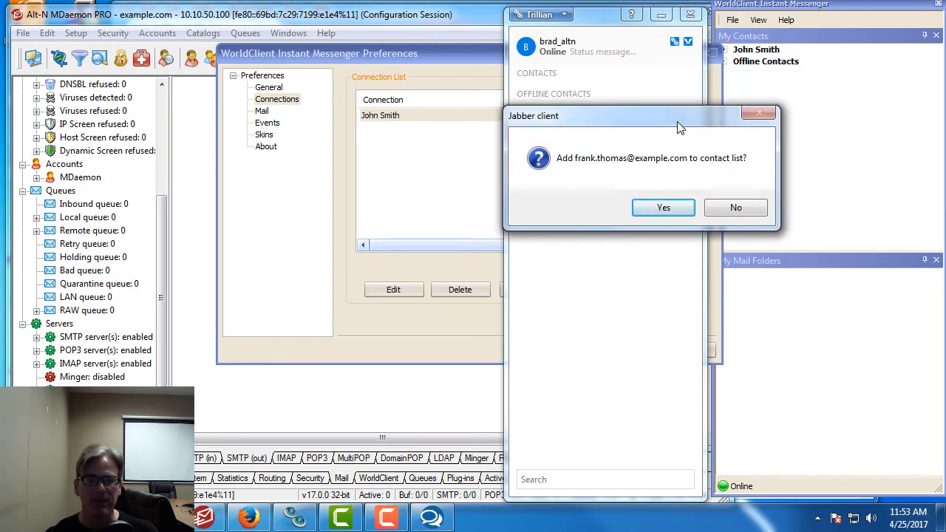
mouse_move(577, 172)
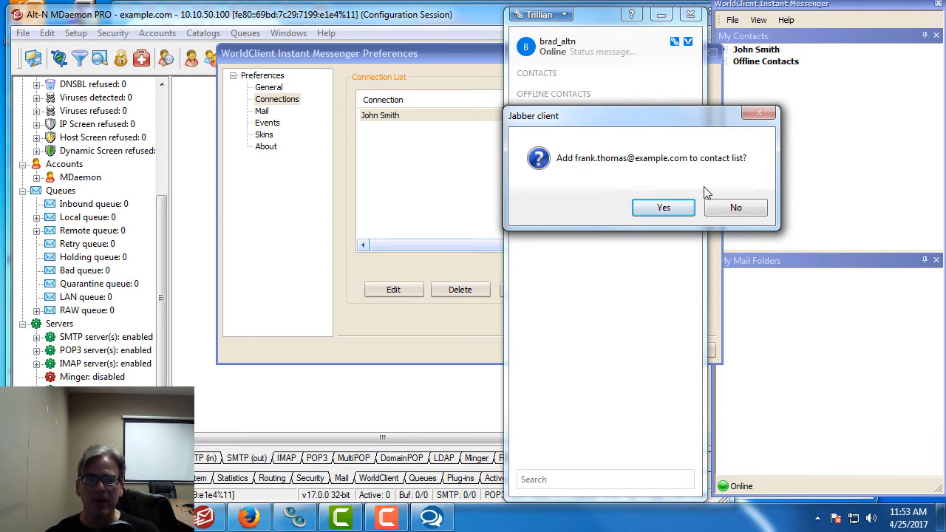
- Accept frank.thomas in WorldClient IM and approve and add John Smith back in Trillian
click(662, 207)
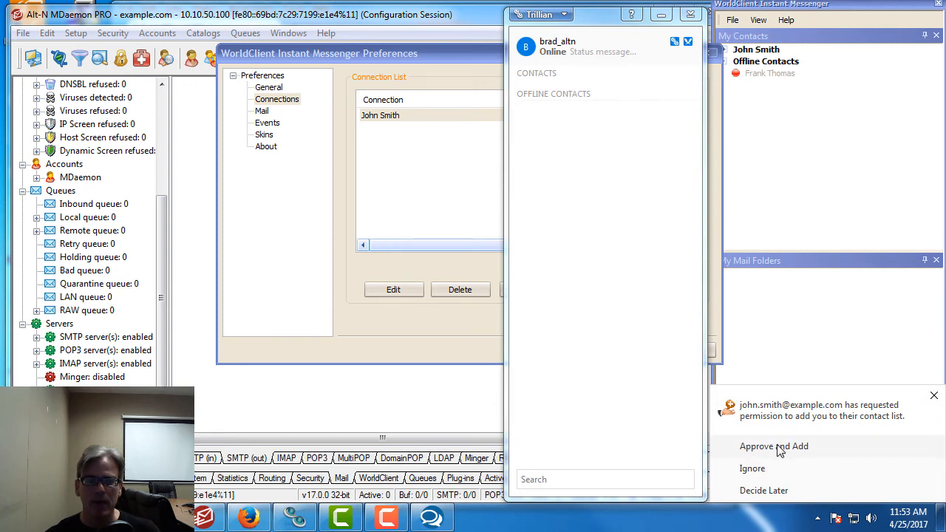
click(774, 446)
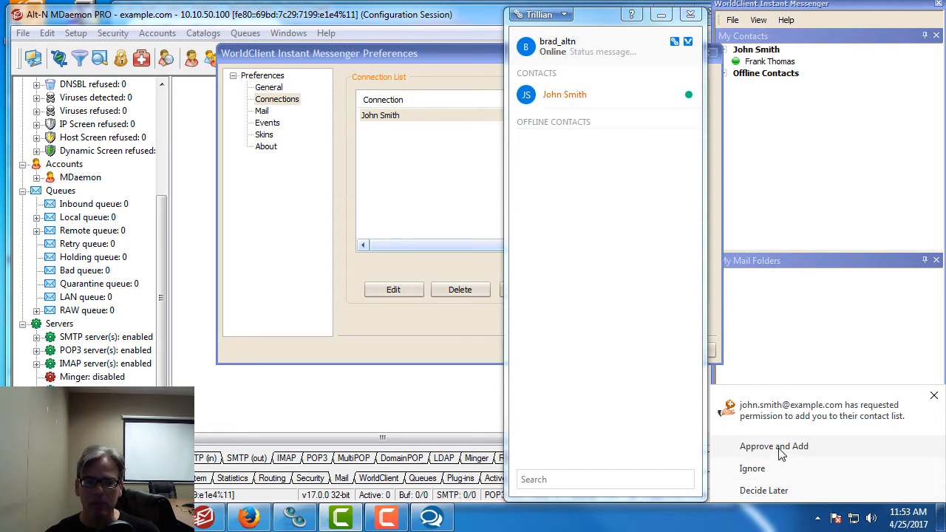
click(774, 446)
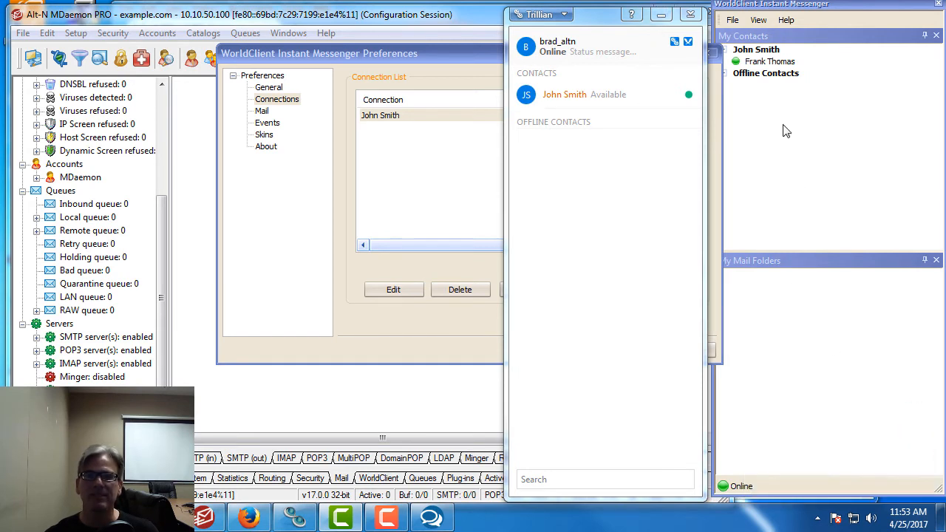
mouse_move(771, 71)
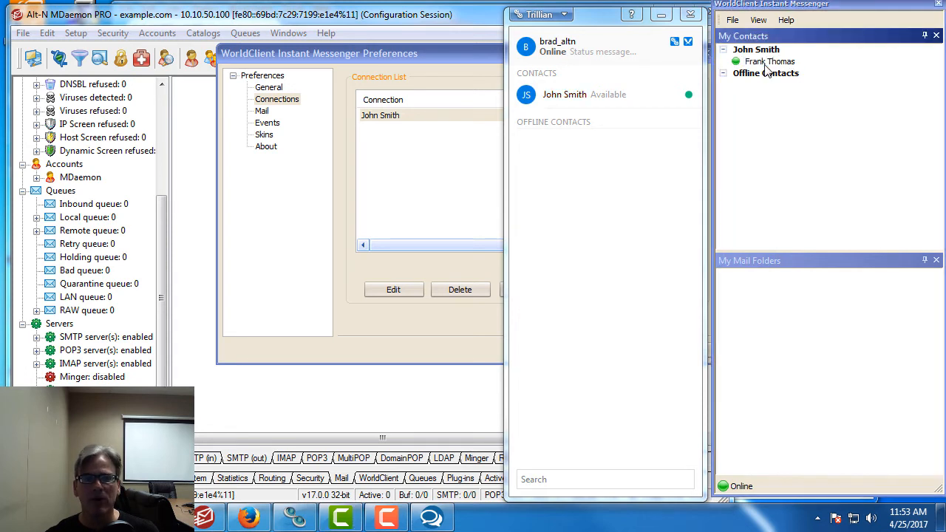
double_click(770, 62)
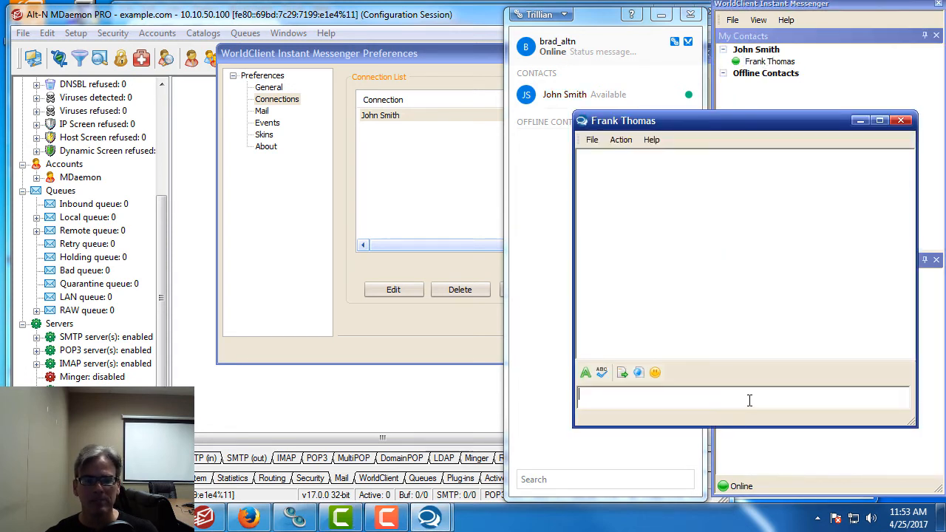
text(zjr)
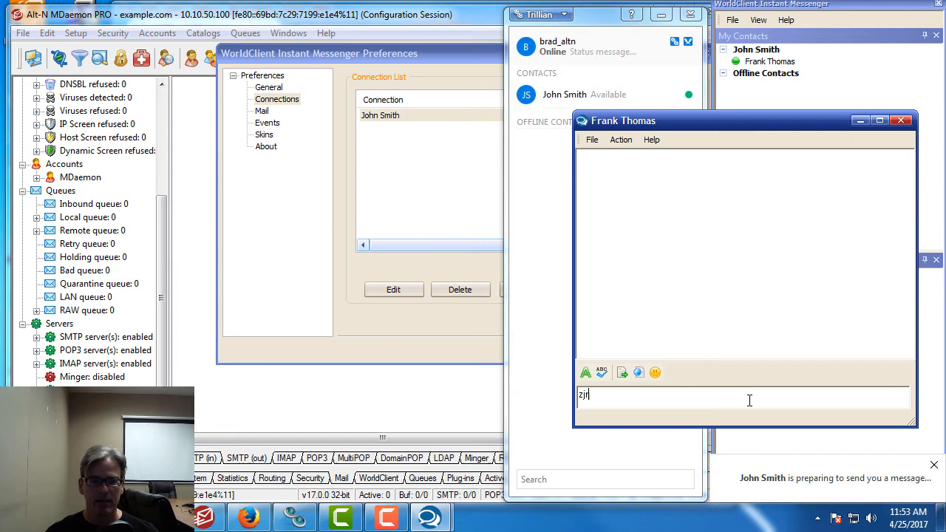
text(He)
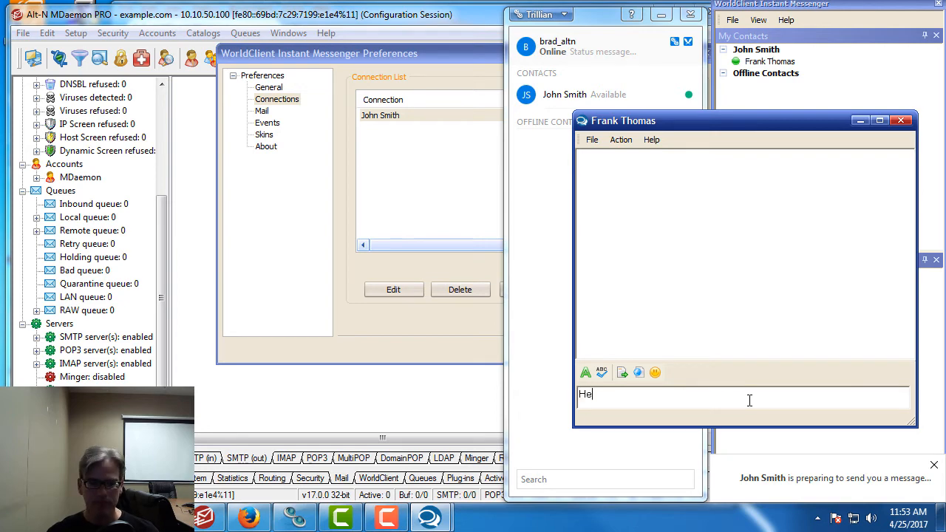
key(enter)
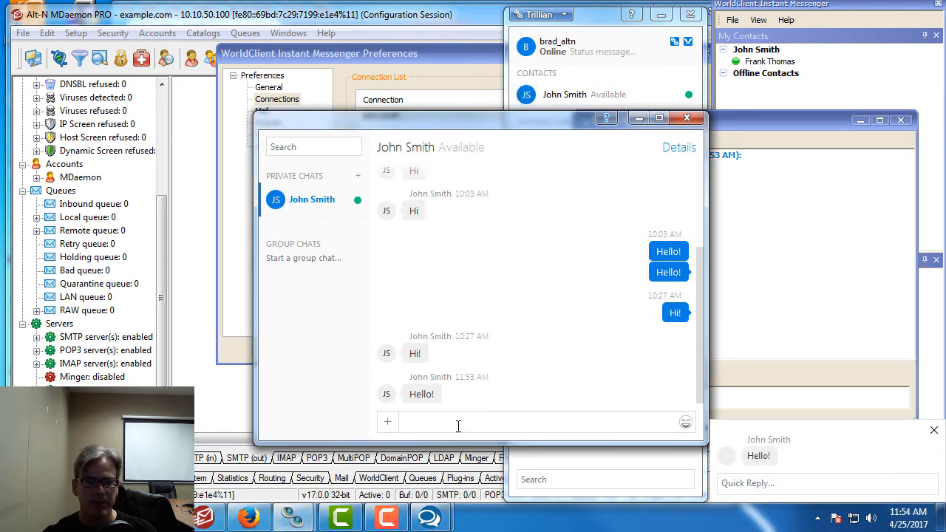
text(Hell)
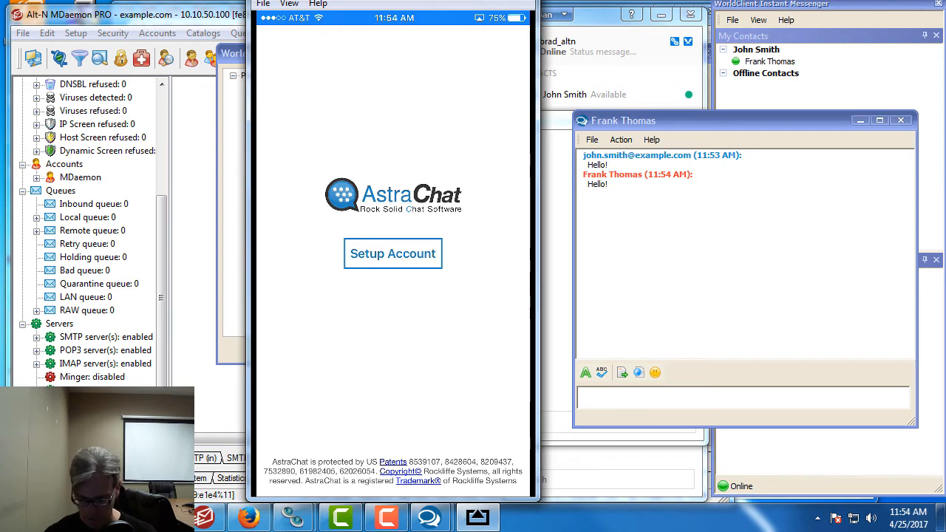
click(393, 254)
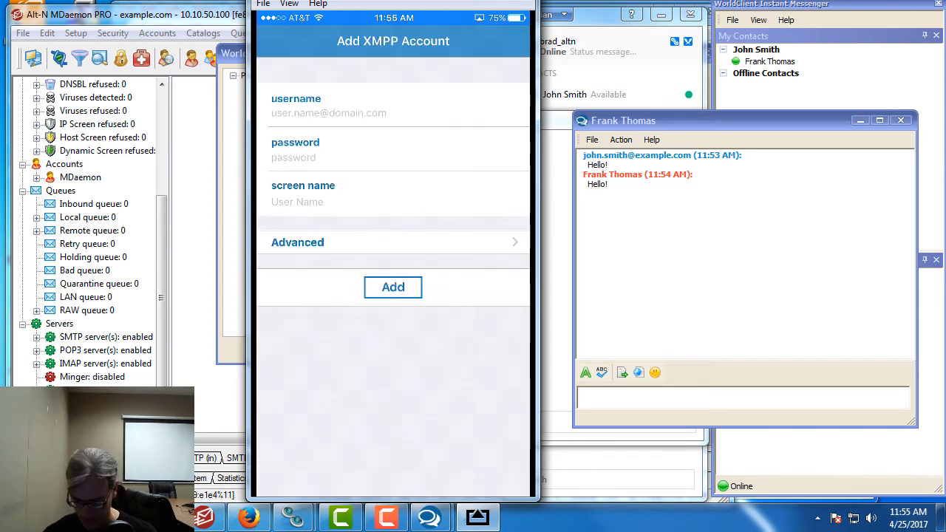
click(328, 113)
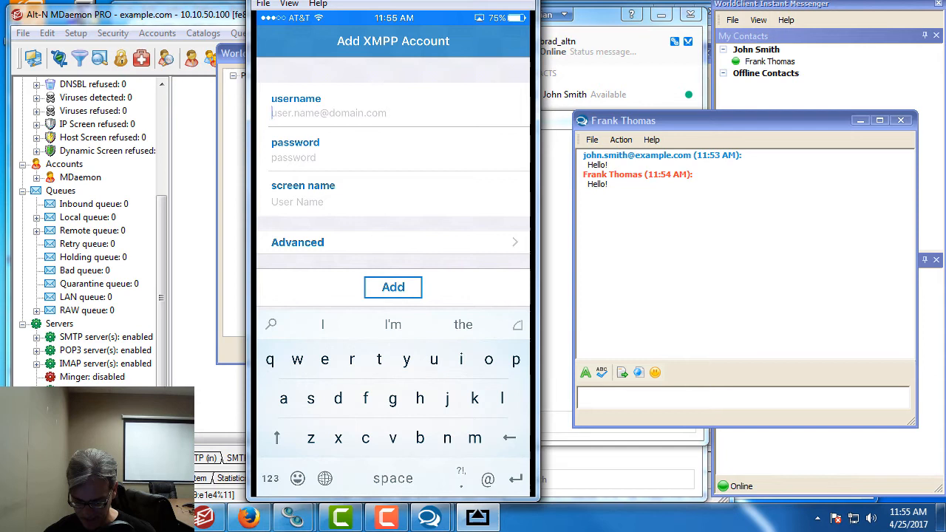
text(bill)
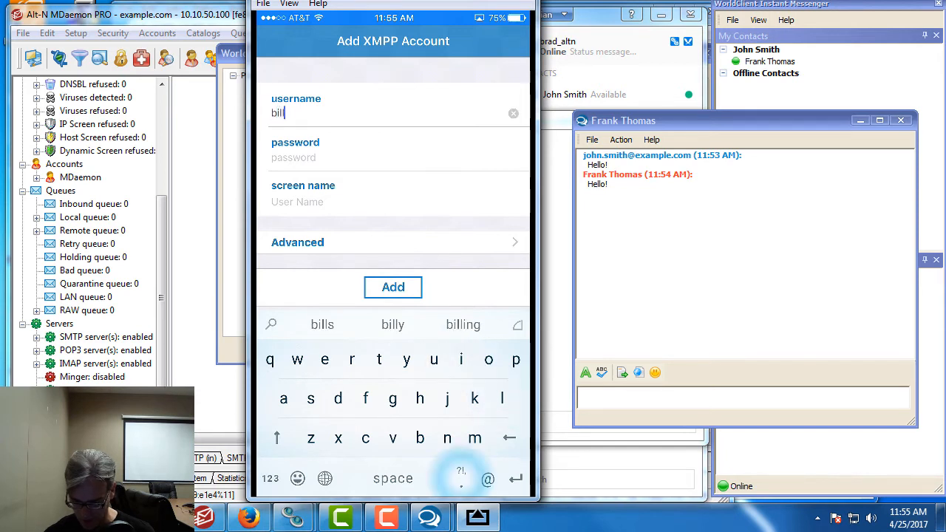
text(.johnson@example.com)
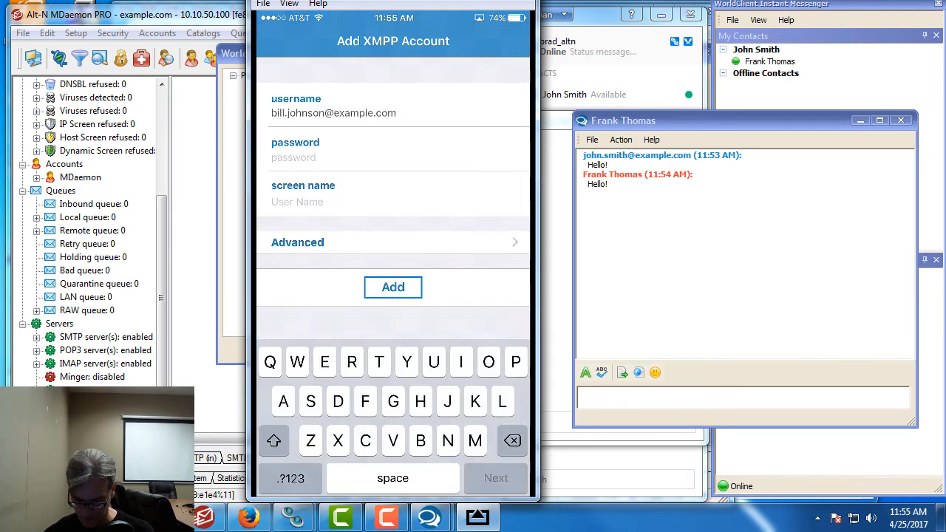
click(310, 361)
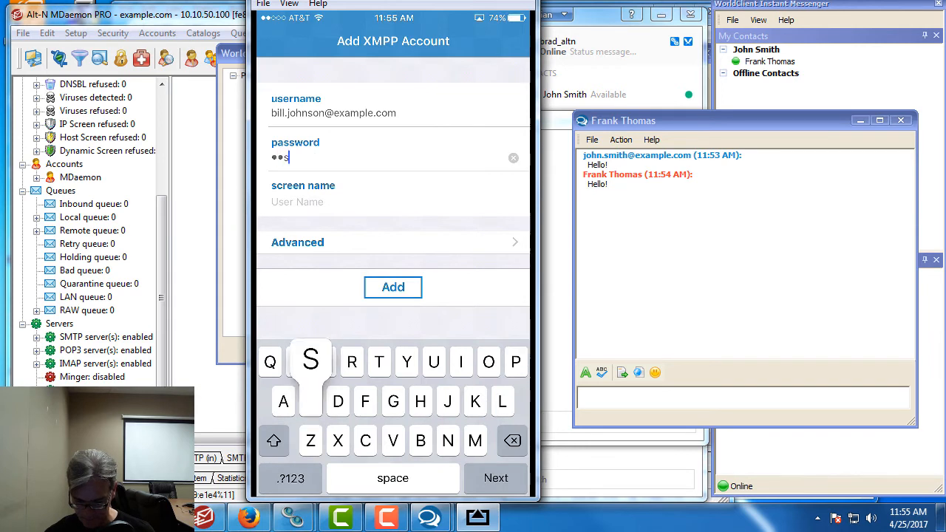
text(w)
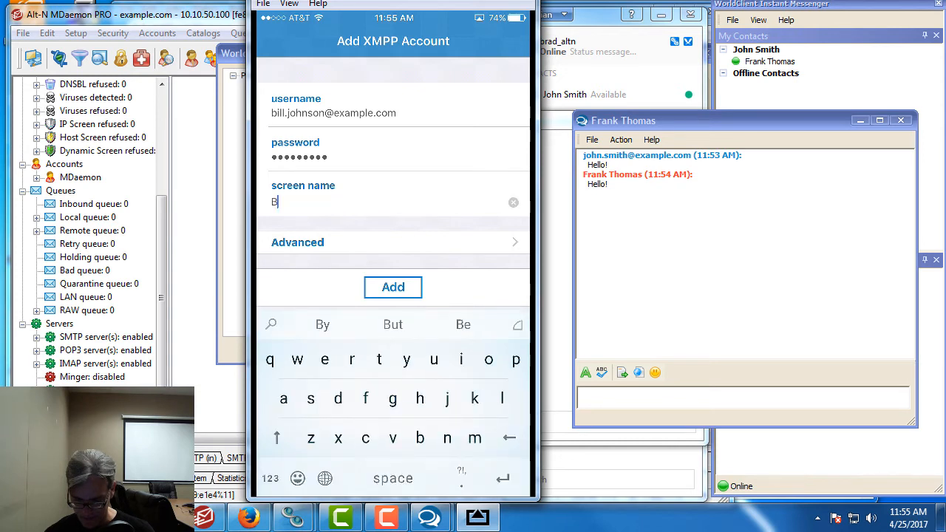
text(ill)
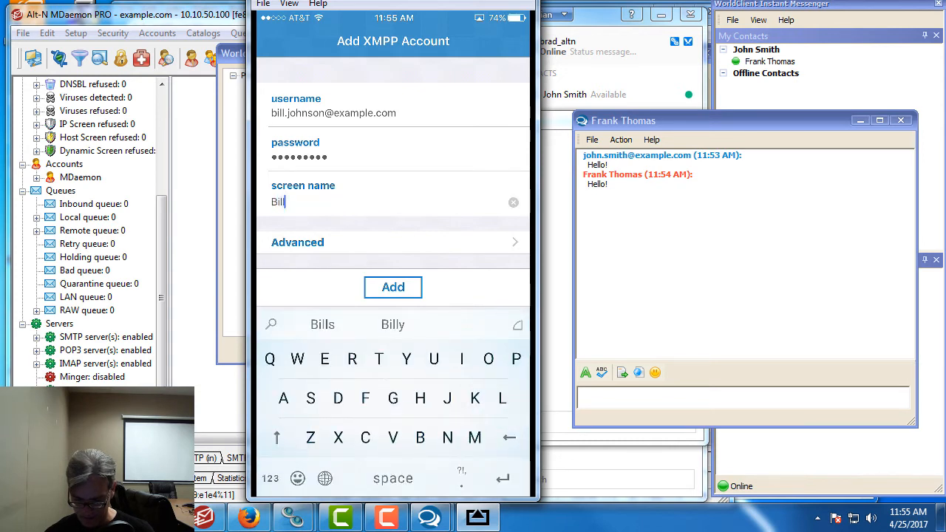
text(Joh)
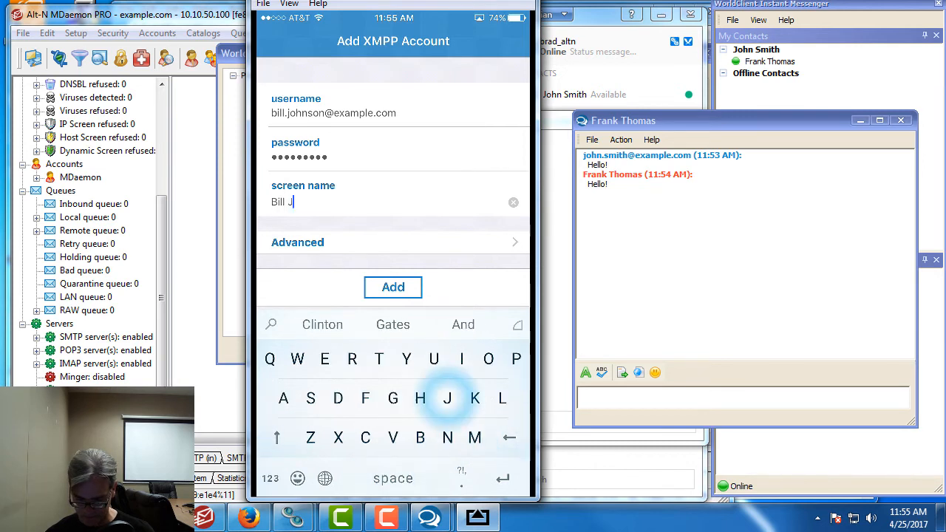
text(ohnso)
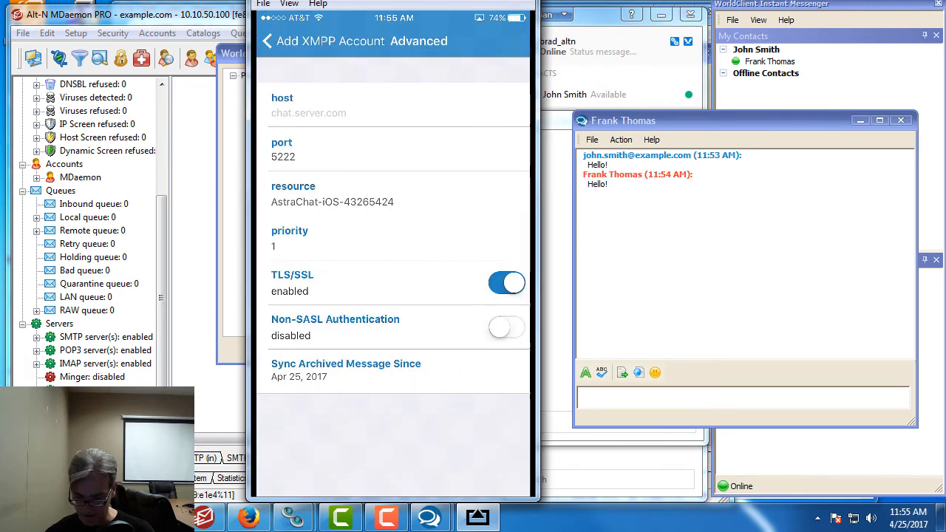
click(505, 282)
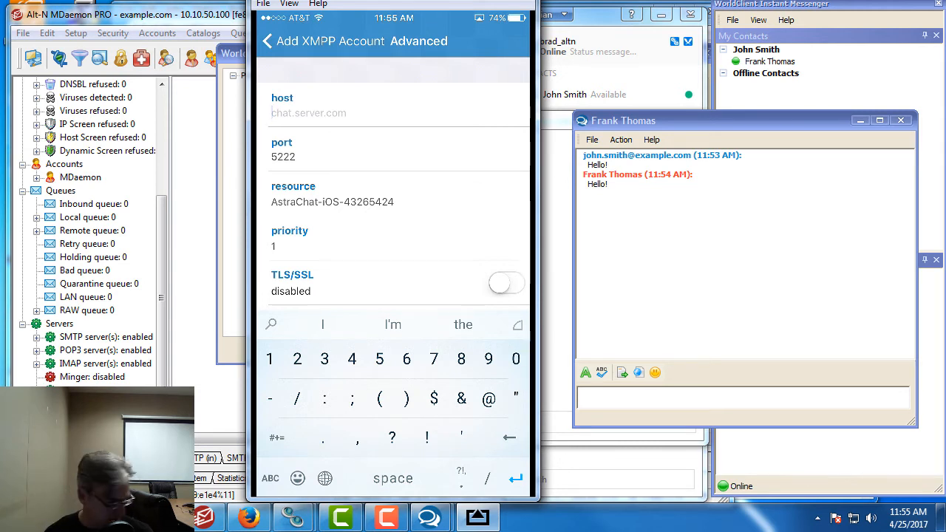
text(10.10.50.100)
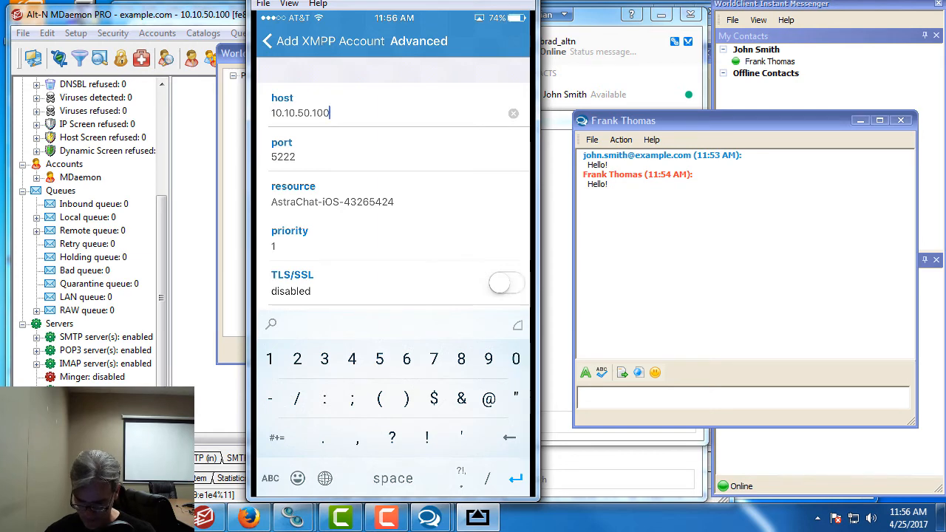
click(266, 42)
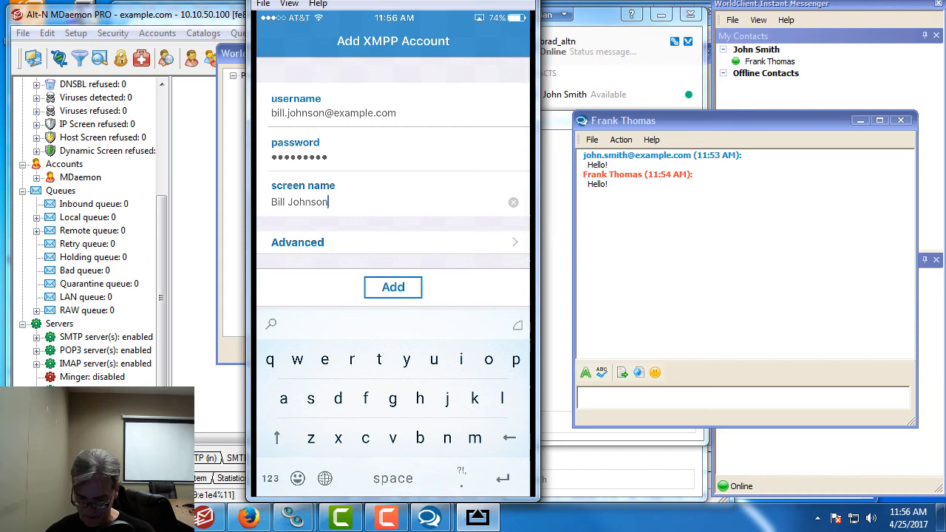
click(393, 287)
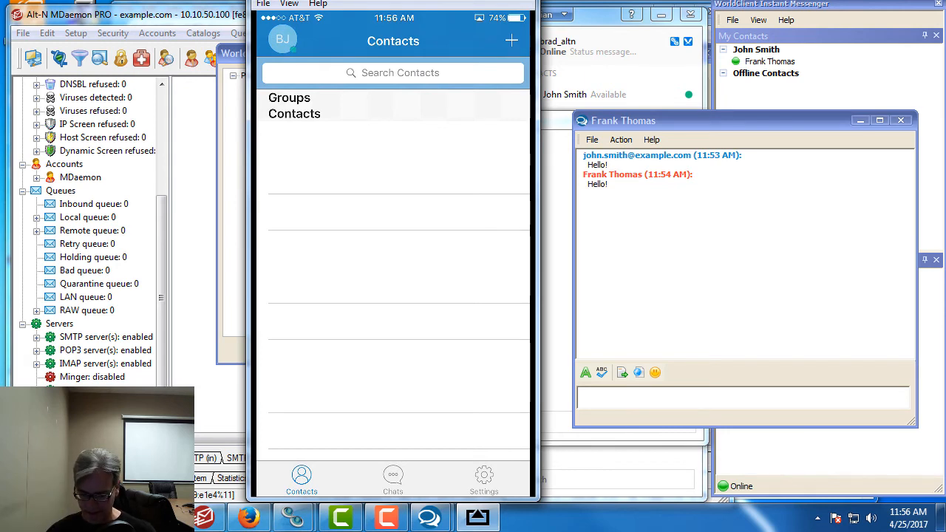
click(511, 41)
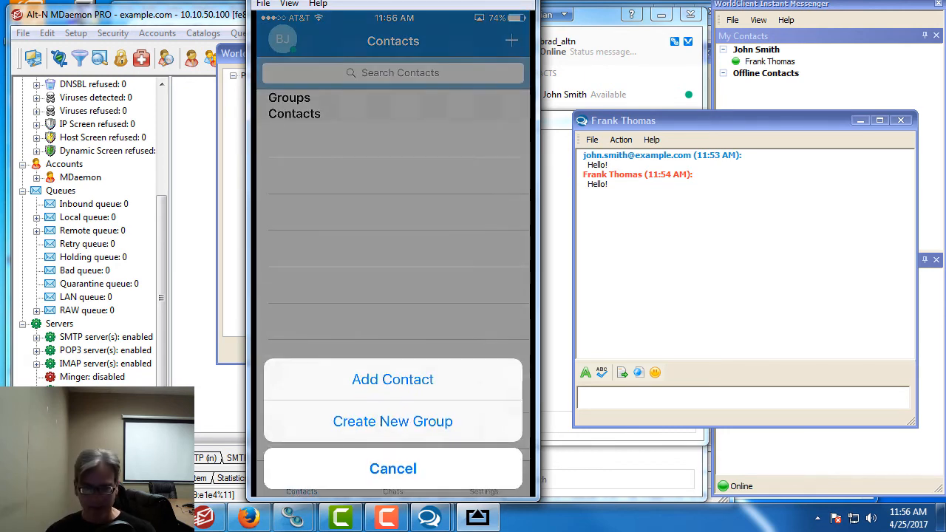
click(394, 378)
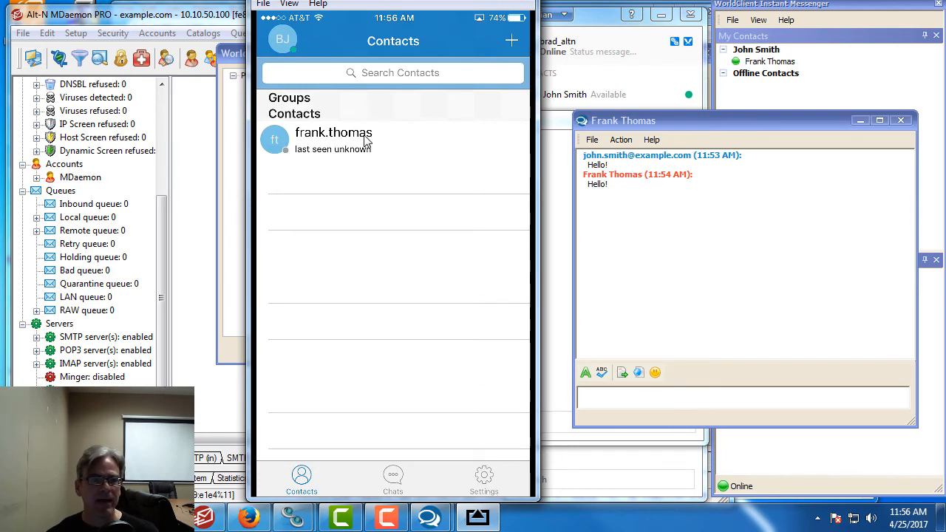
click(769, 62)
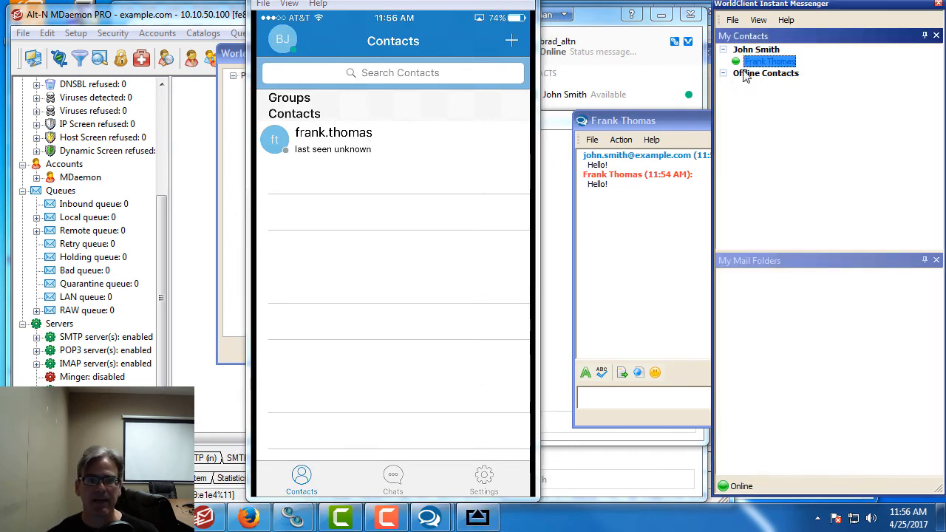
right_click(768, 62)
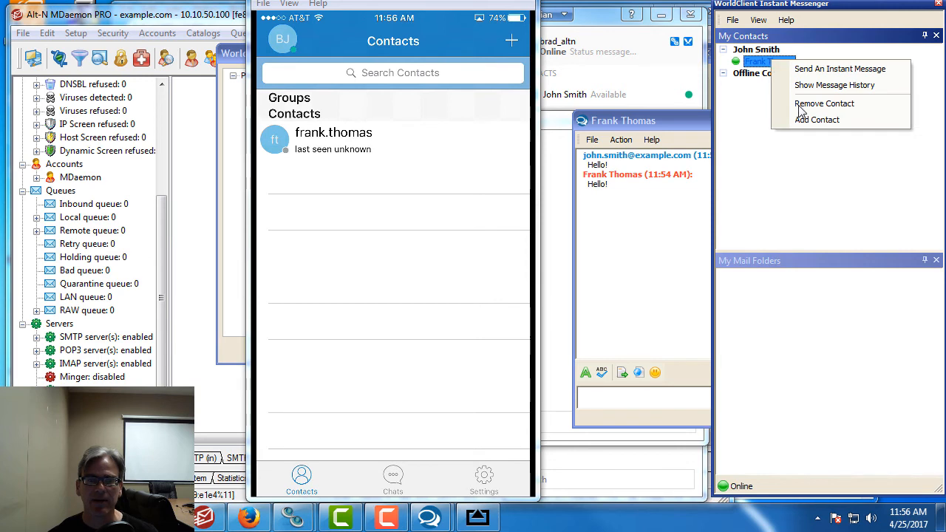
mouse_move(816, 120)
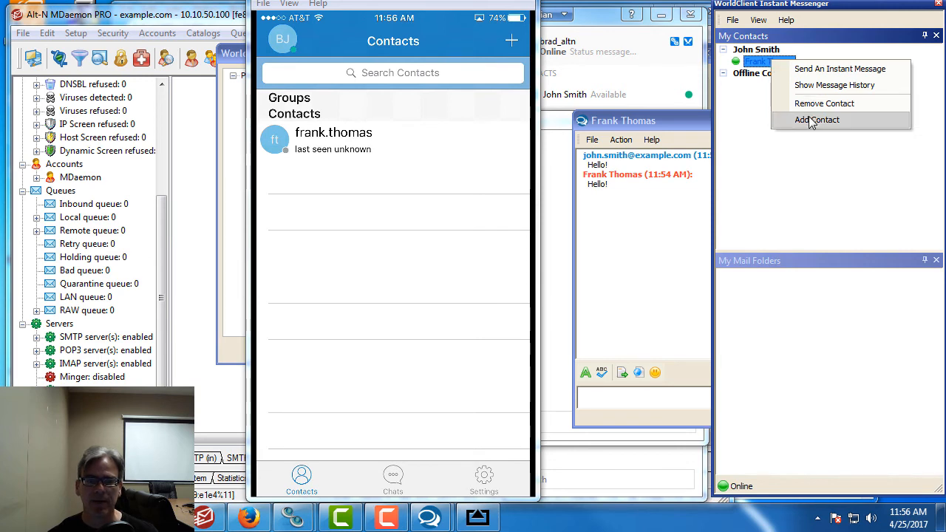
click(815, 118)
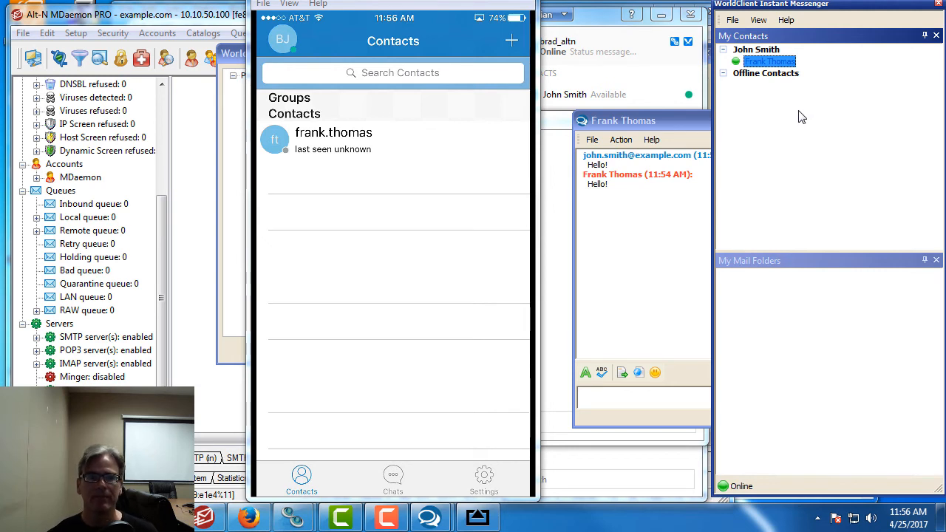
click(757, 50)
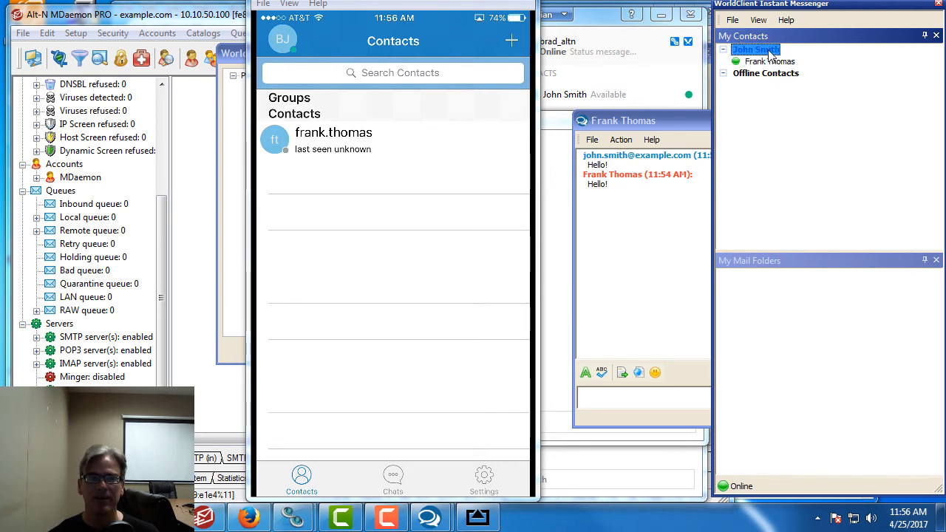
right_click(753, 49)
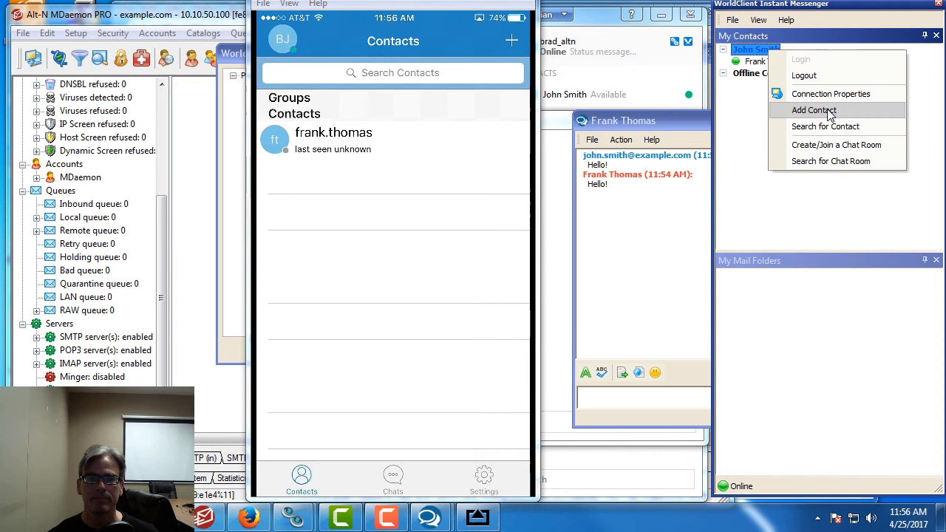
click(813, 110)
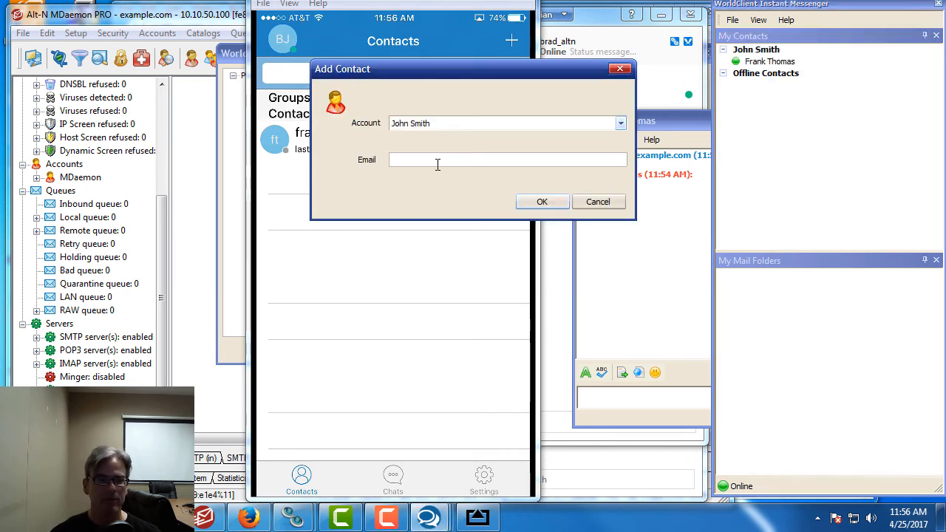
text(bill.john)
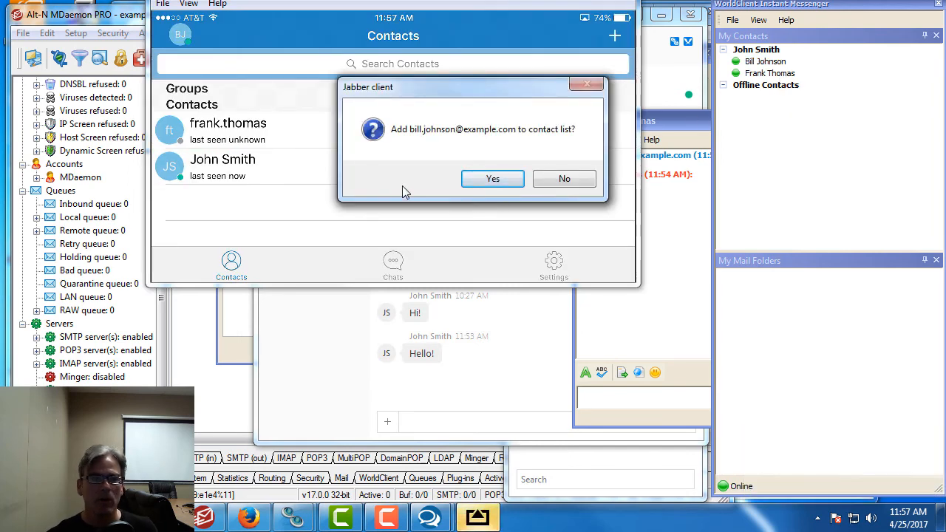
mouse_move(492, 178)
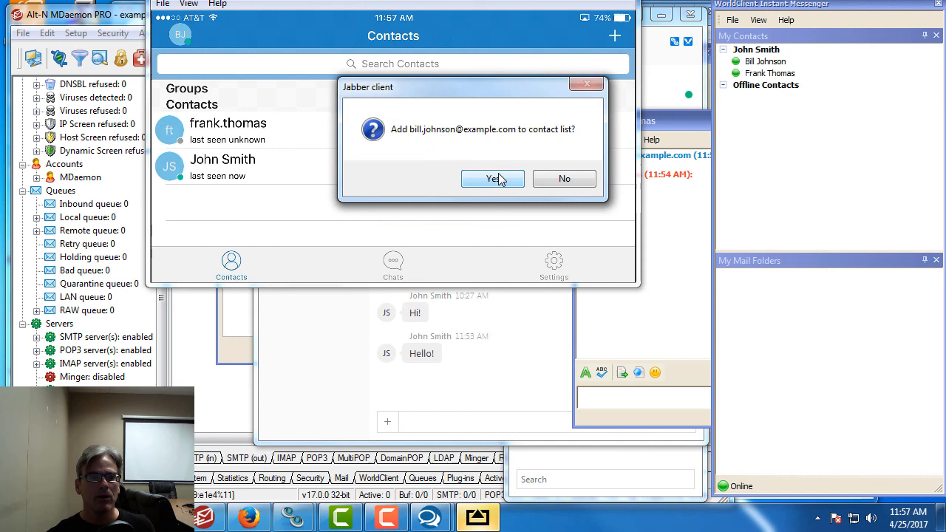
click(492, 177)
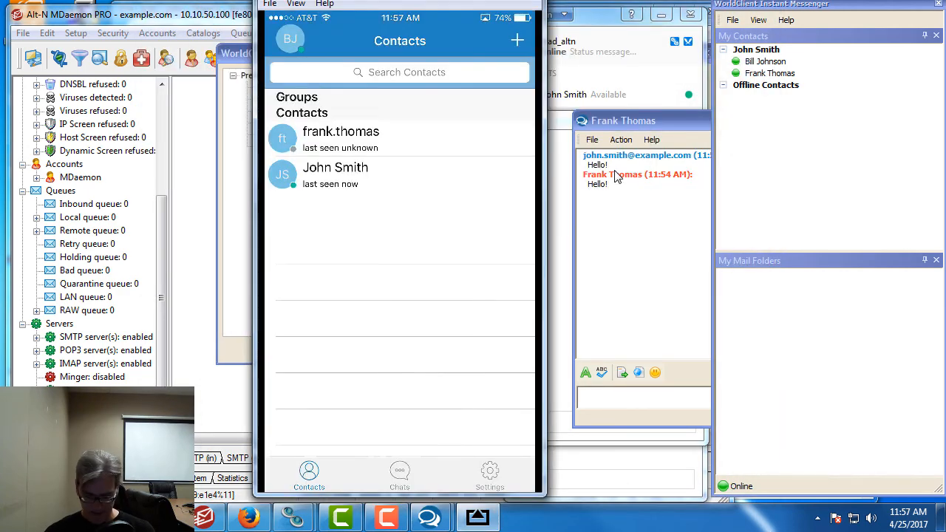
click(339, 139)
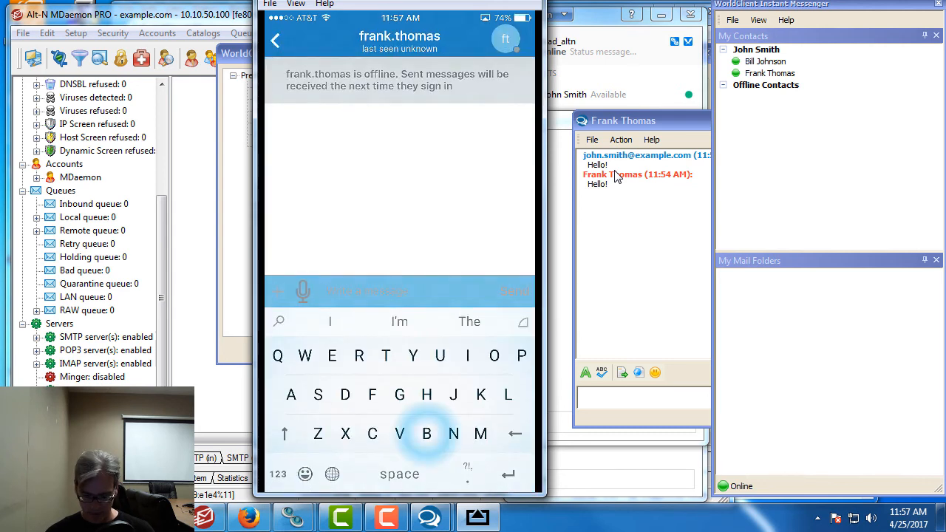
text(Hello)
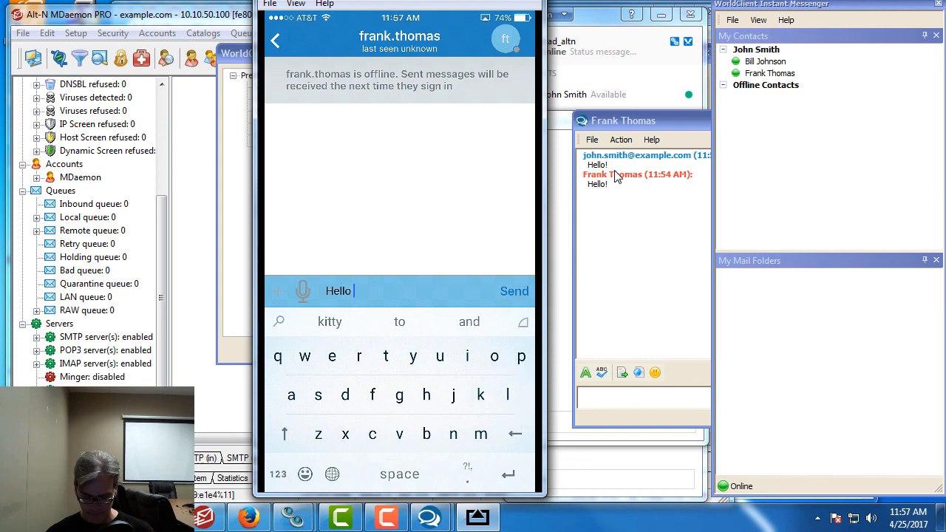
click(515, 290)
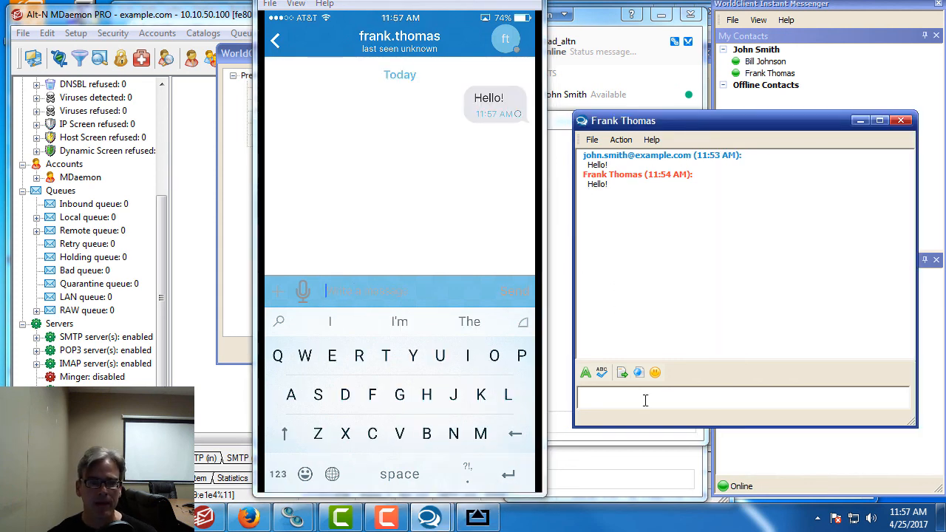
text(h)
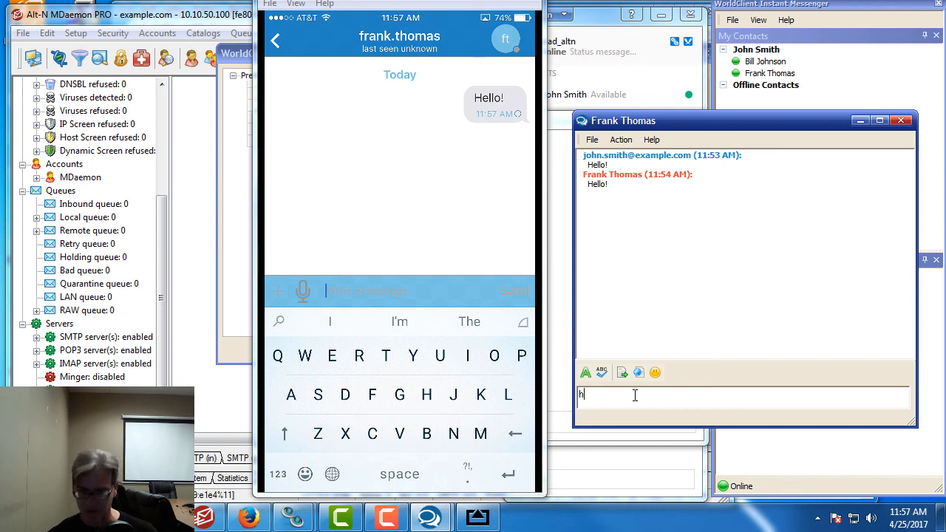